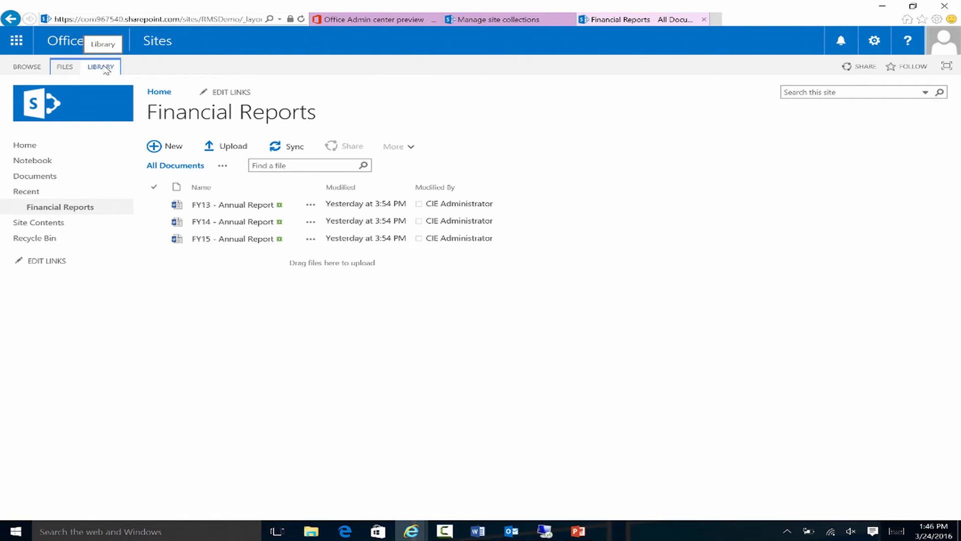
- Reach the Financial Reports library settings and its Information Rights Management page via the Library ribbon
{"action": "left_click", "coordinate": [100, 66]}
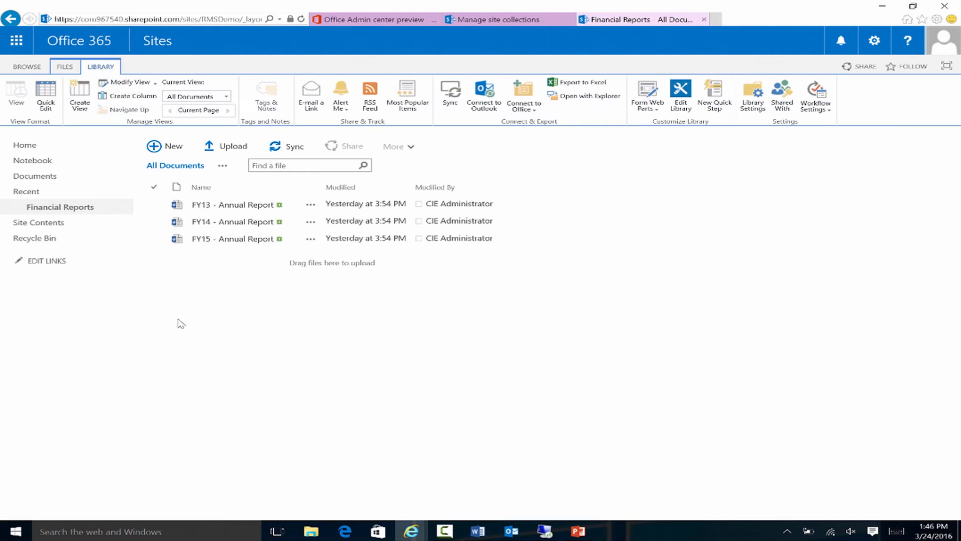
{"action": "left_click", "coordinate": [752, 92]}
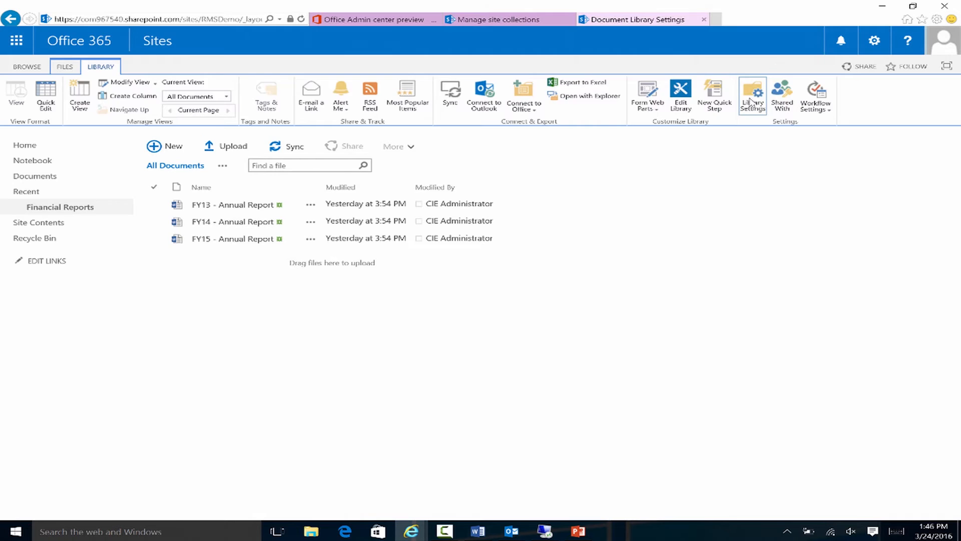
{"action": "left_click", "coordinate": [752, 95]}
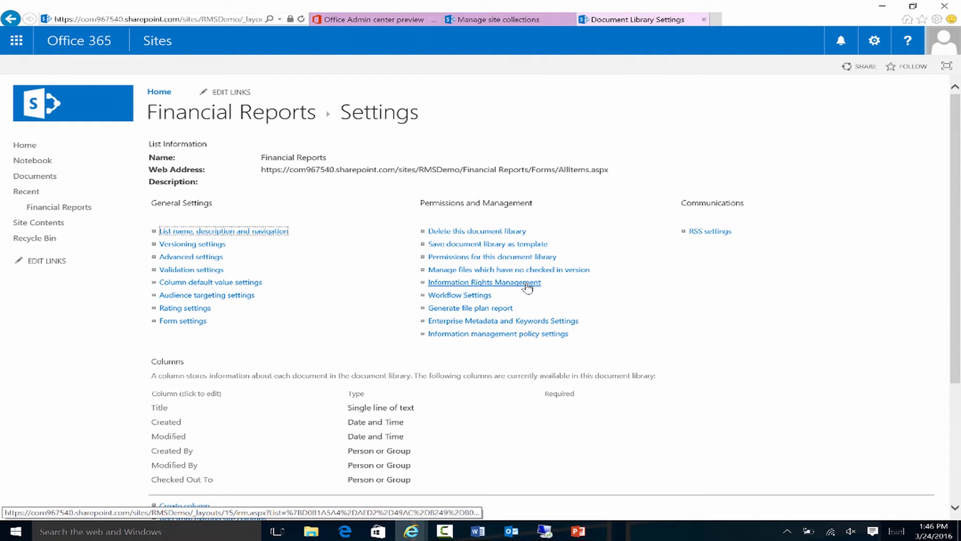
{"action": "left_click", "coordinate": [485, 282]}
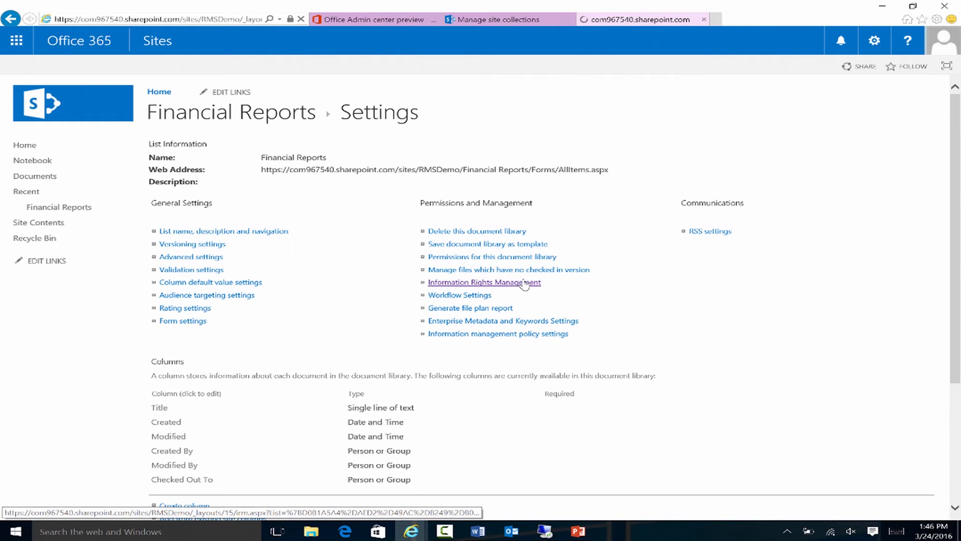
- Enable 'Restrict permissions on this library on download' and expand the additional IRM options
{"action": "left_click", "coordinate": [485, 283]}
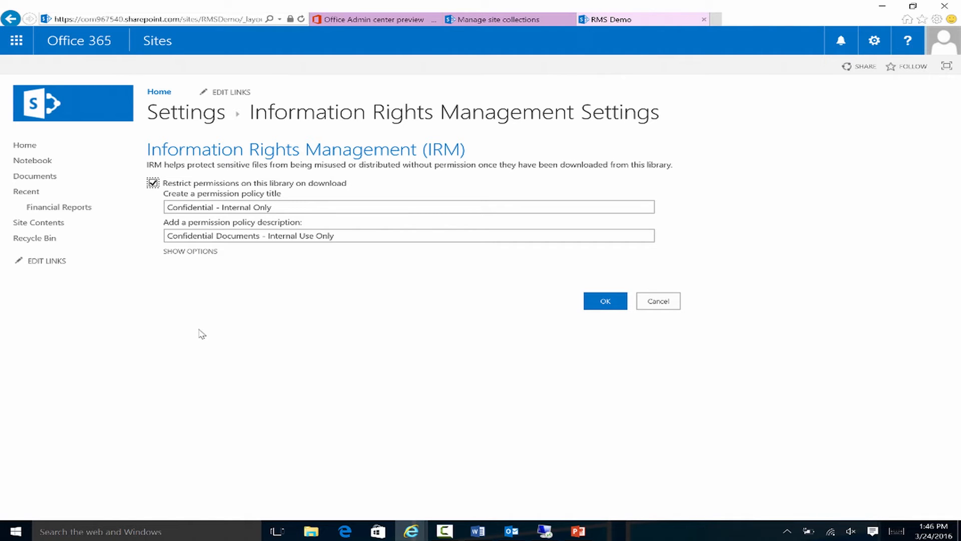
{"action": "mouse_move", "coordinate": [190, 262]}
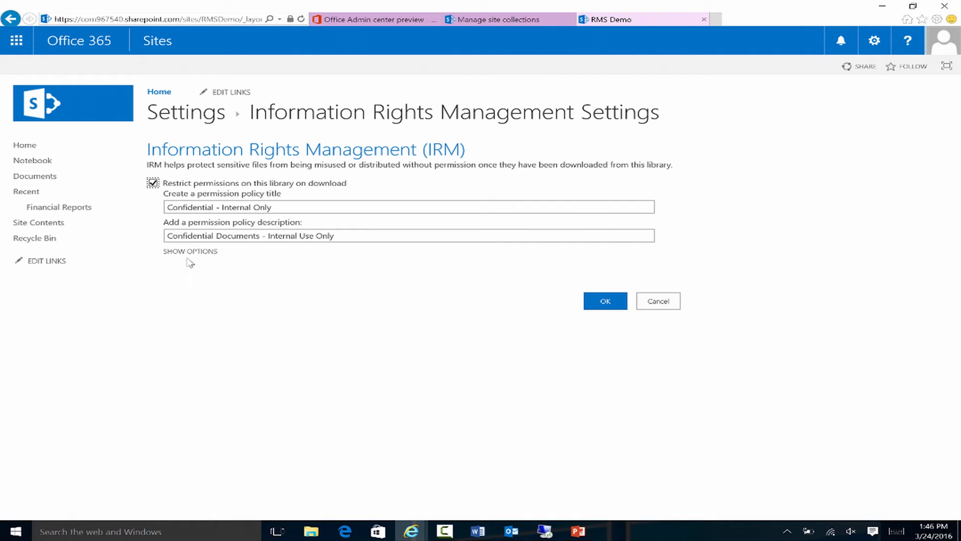
{"action": "left_click", "coordinate": [190, 250]}
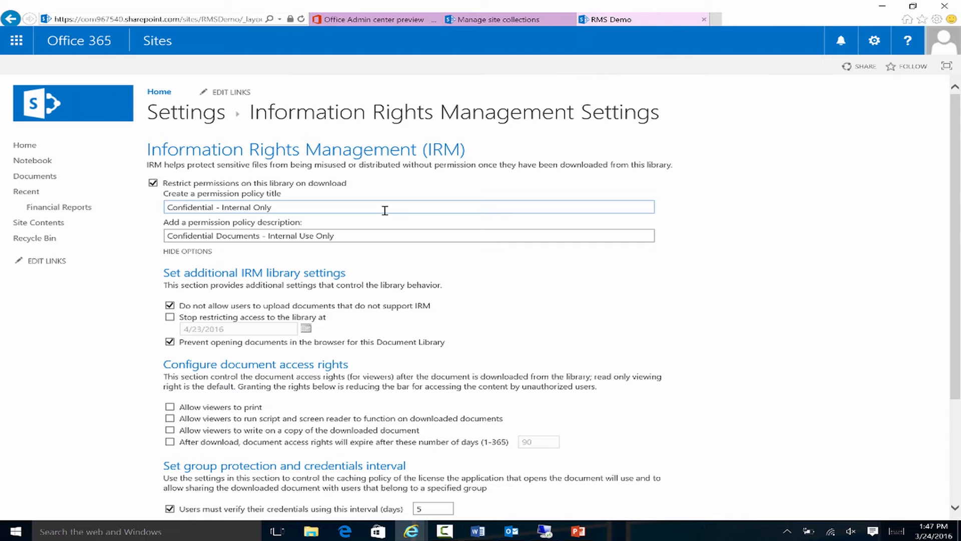
{"action": "scroll", "scroll_direction": "down", "scroll_amount": 3}
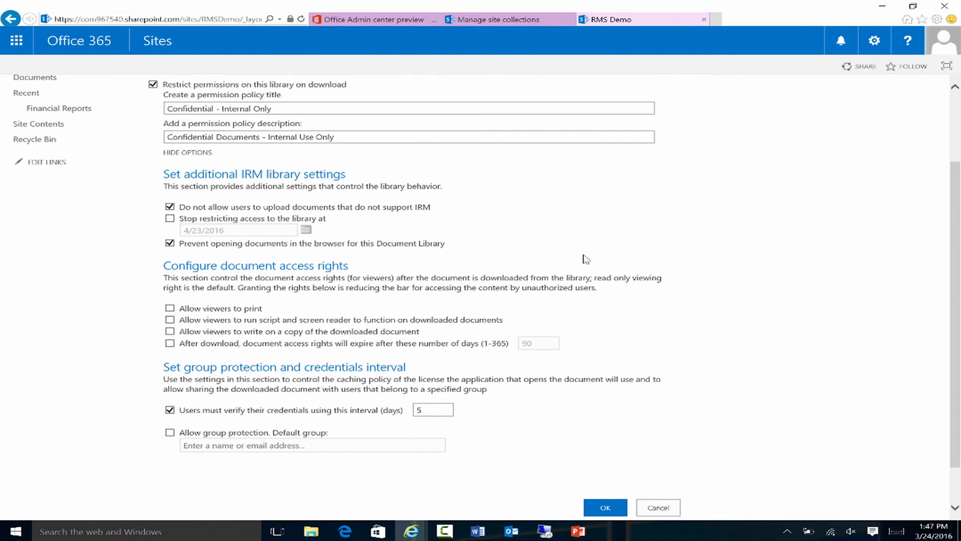
{"action": "mouse_move", "coordinate": [699, 195]}
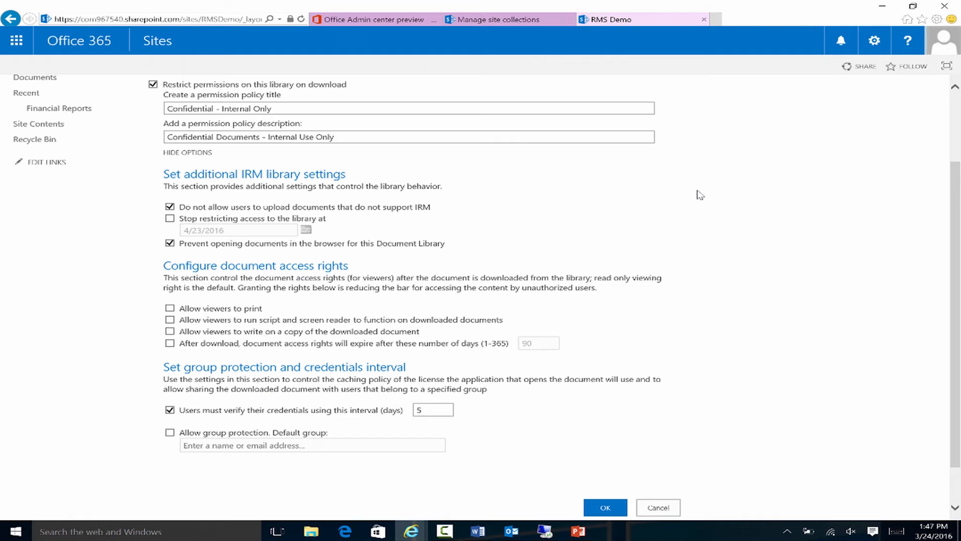
{"action": "mouse_move", "coordinate": [598, 194]}
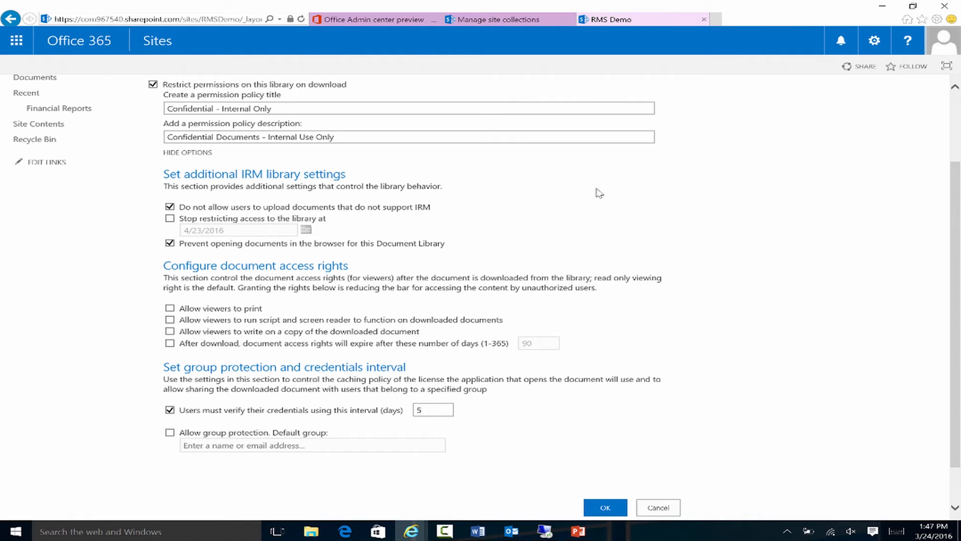
{"action": "mouse_move", "coordinate": [584, 194]}
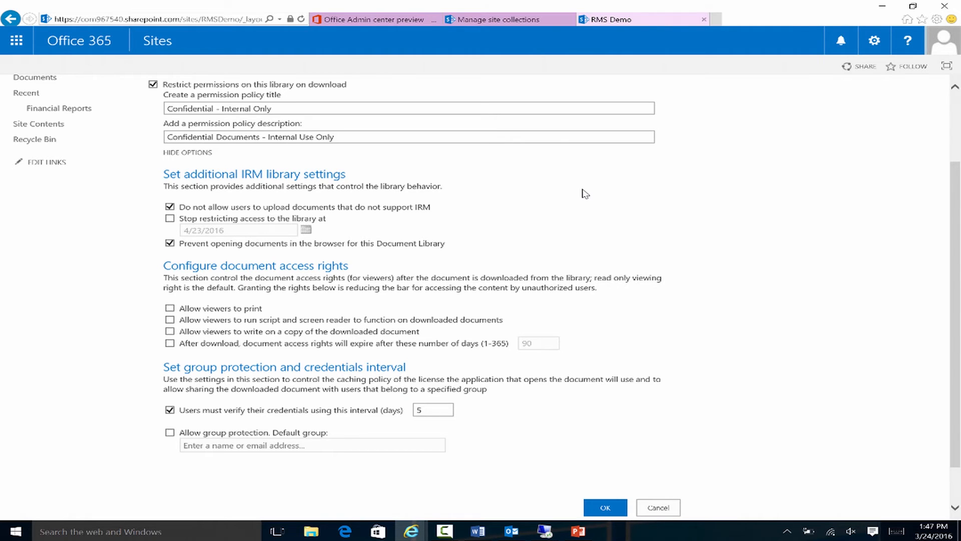
{"action": "mouse_move", "coordinate": [484, 255]}
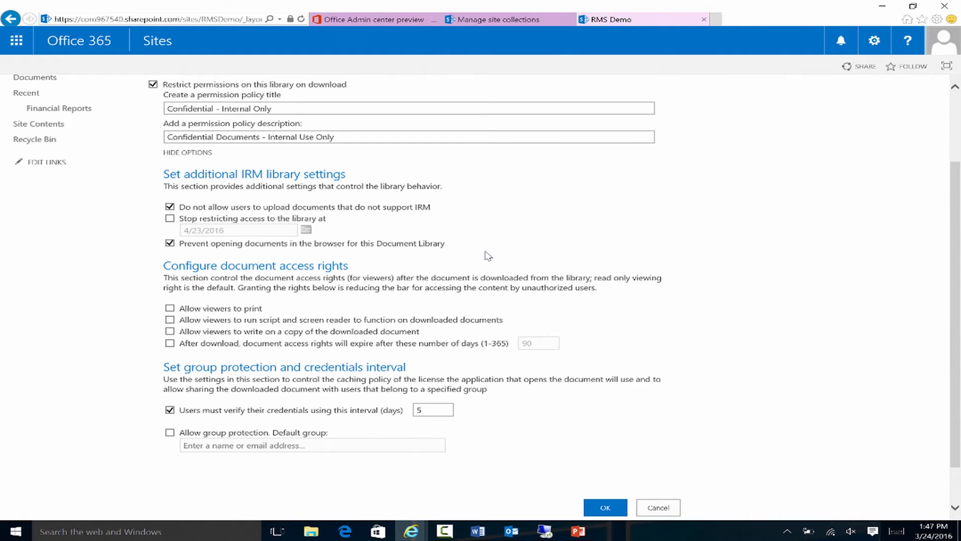
{"action": "mouse_move", "coordinate": [484, 248]}
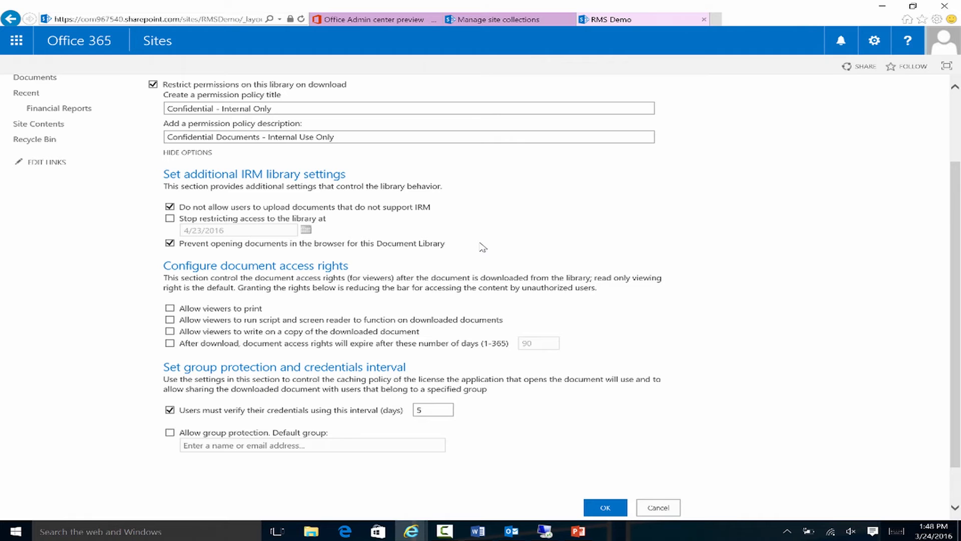
{"action": "mouse_move", "coordinate": [693, 199]}
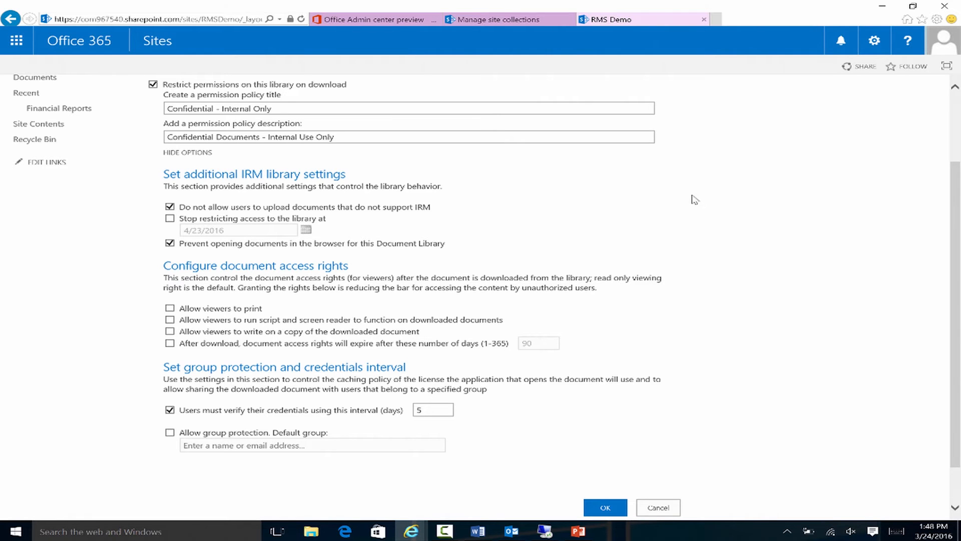
- Scroll down the Financial Reports IRM form to reveal its full set of options
{"action": "scroll", "scroll_direction": "down", "scroll_amount": 3}
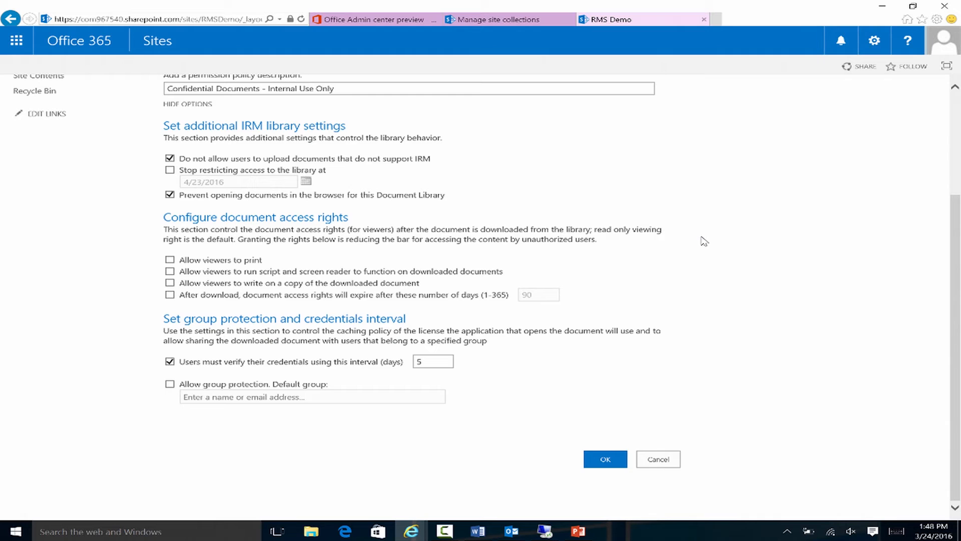
{"action": "mouse_move", "coordinate": [696, 222]}
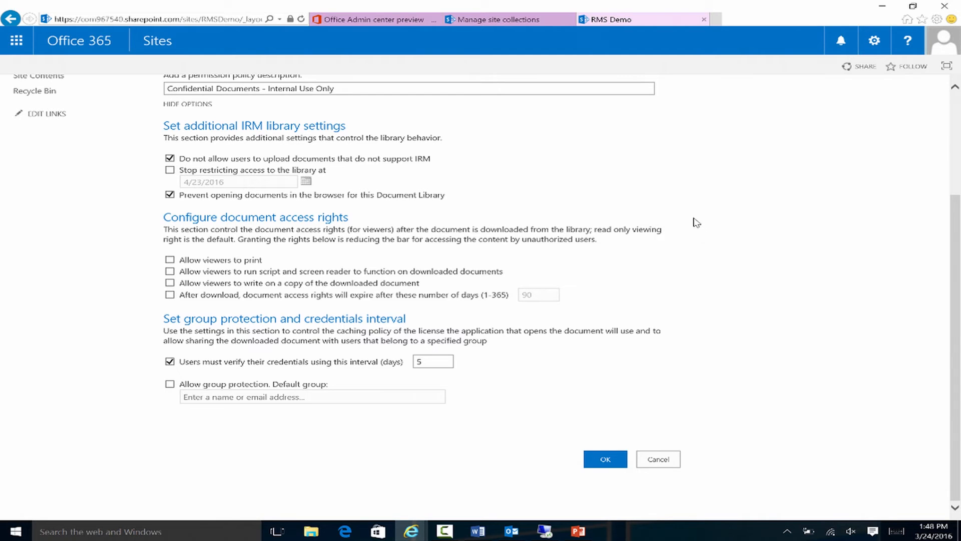
{"action": "mouse_move", "coordinate": [453, 401]}
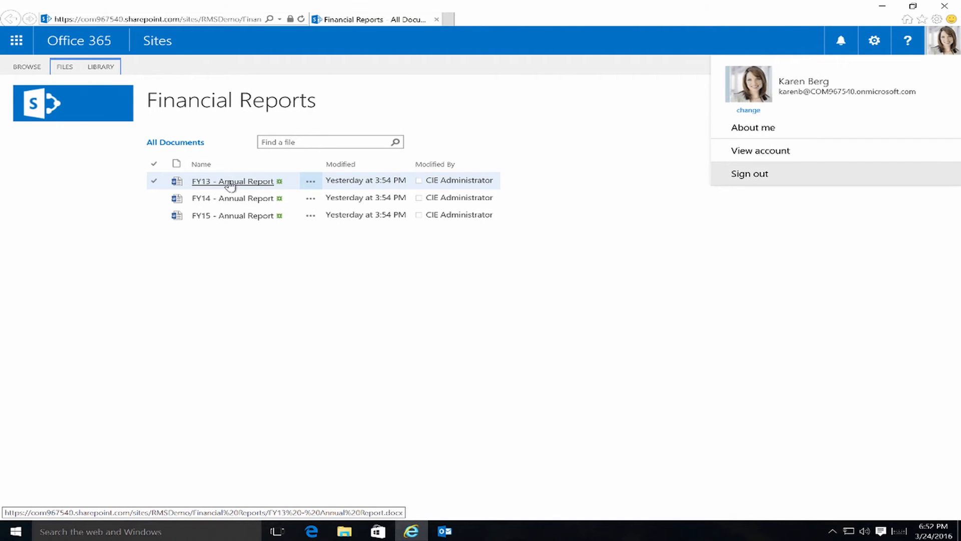
- Open FY13 - Annual Report from the library callout in Word, confirming the Microsoft Office prompt
{"action": "left_click", "coordinate": [311, 181]}
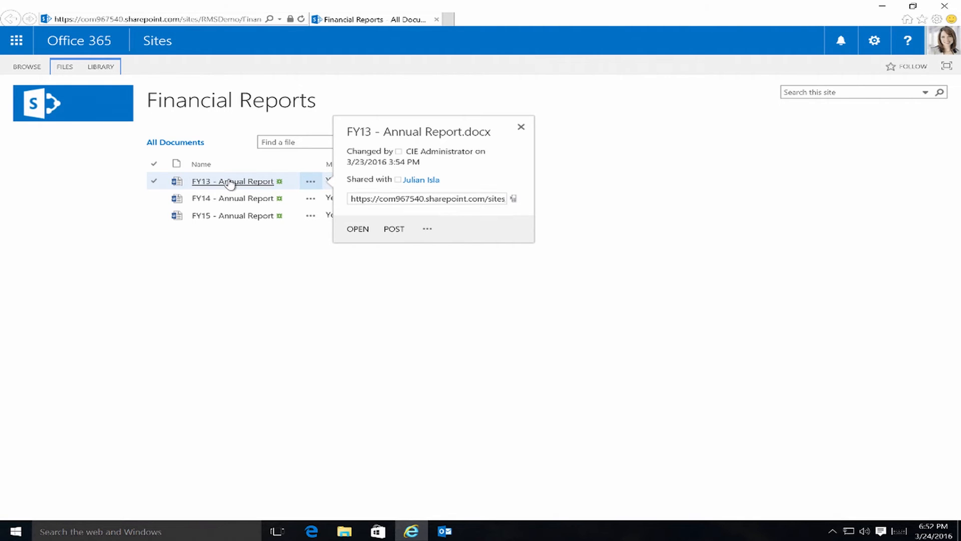
{"action": "left_click", "coordinate": [358, 228]}
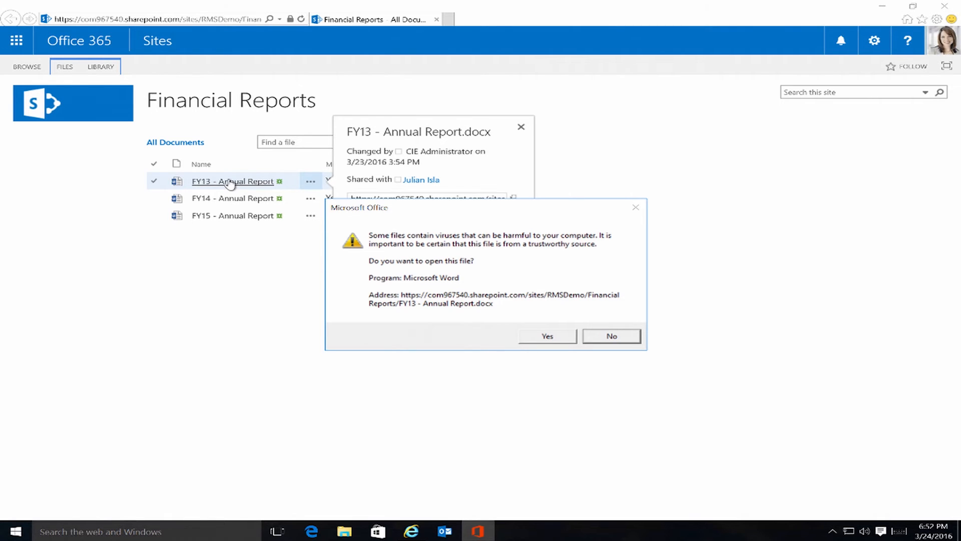
{"action": "mouse_move", "coordinate": [441, 349]}
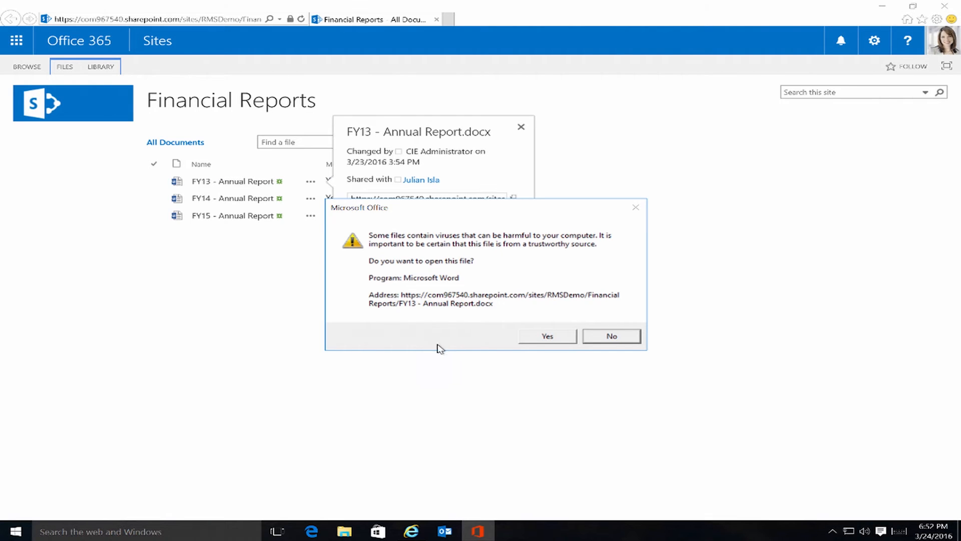
{"action": "mouse_move", "coordinate": [453, 337]}
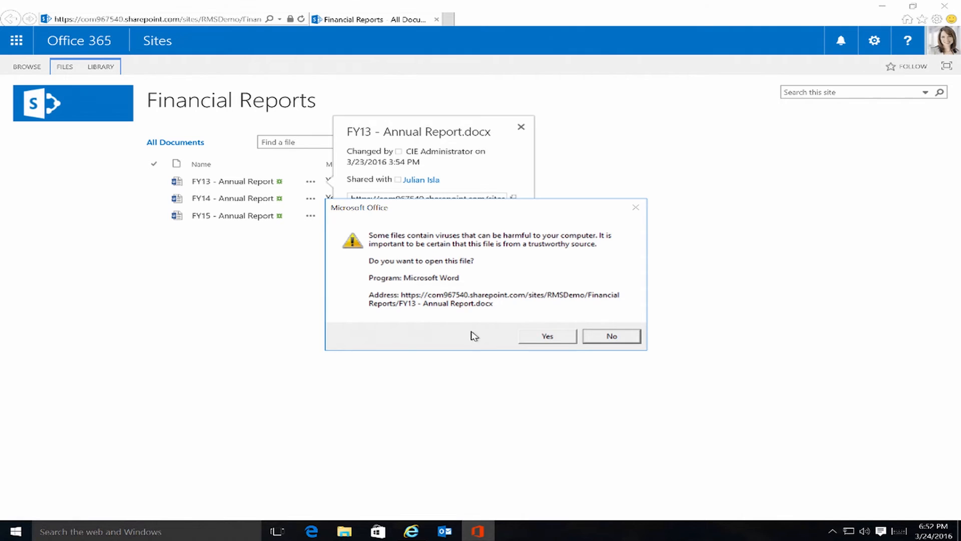
{"action": "left_click", "coordinate": [547, 335]}
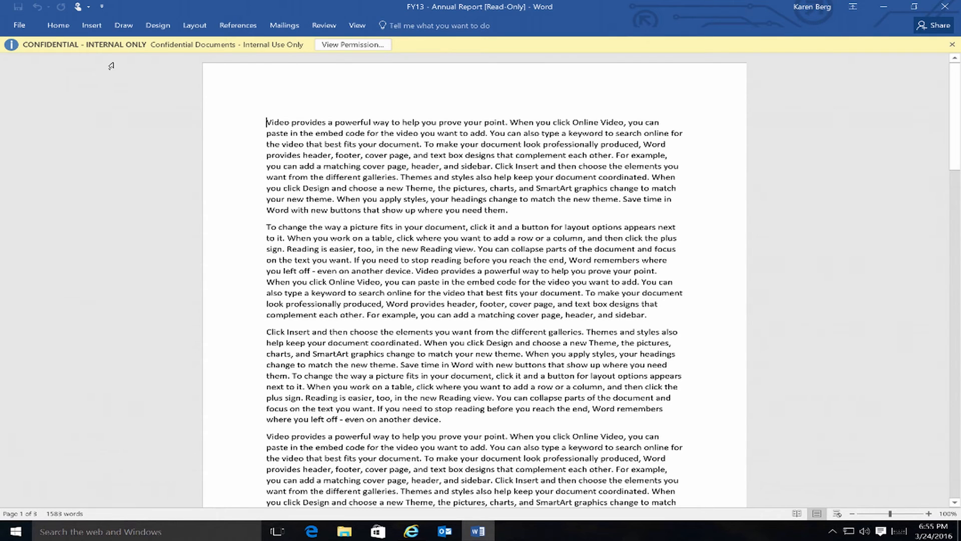
{"action": "mouse_move", "coordinate": [231, 56]}
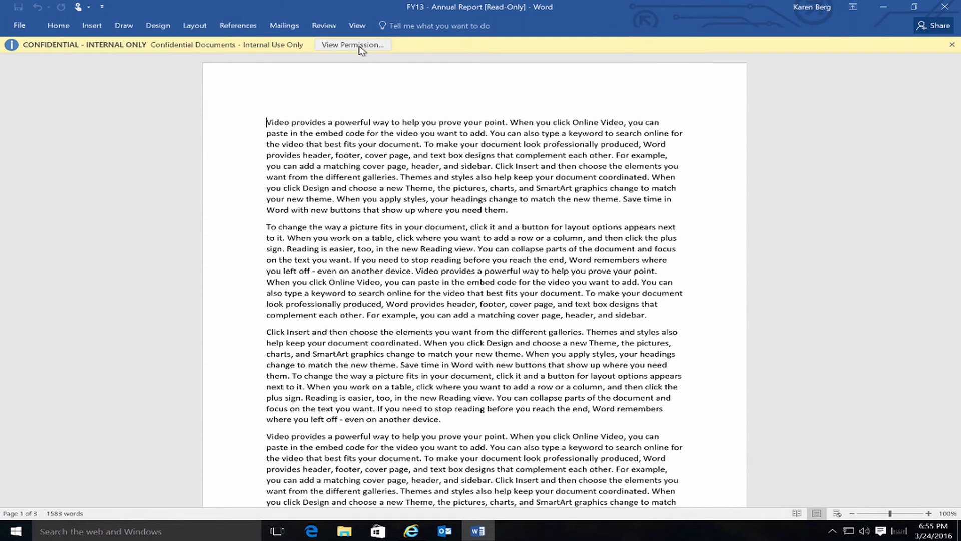
- View the document permissions from the CONFIDENTIAL - INTERNAL ONLY info bar in Word
{"action": "left_click", "coordinate": [353, 44]}
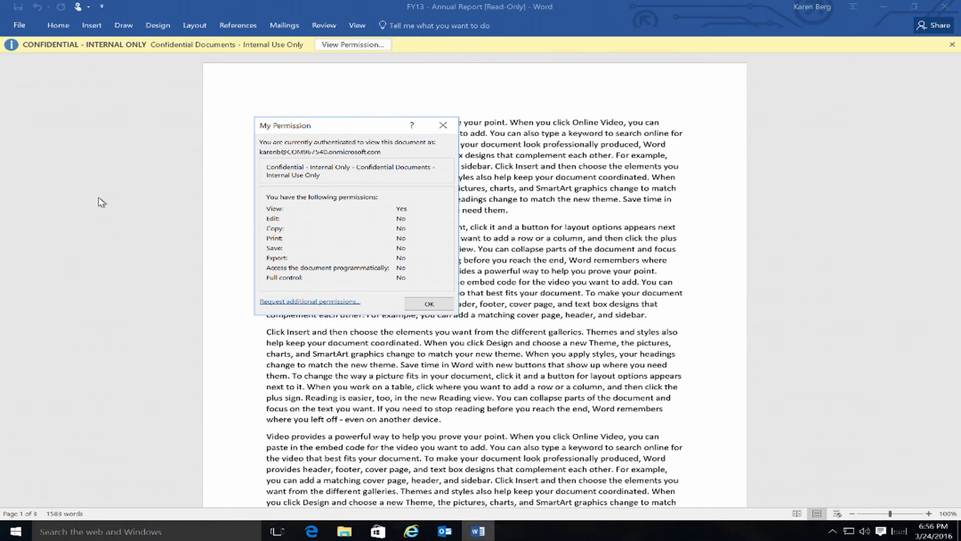
{"action": "mouse_move", "coordinate": [223, 260]}
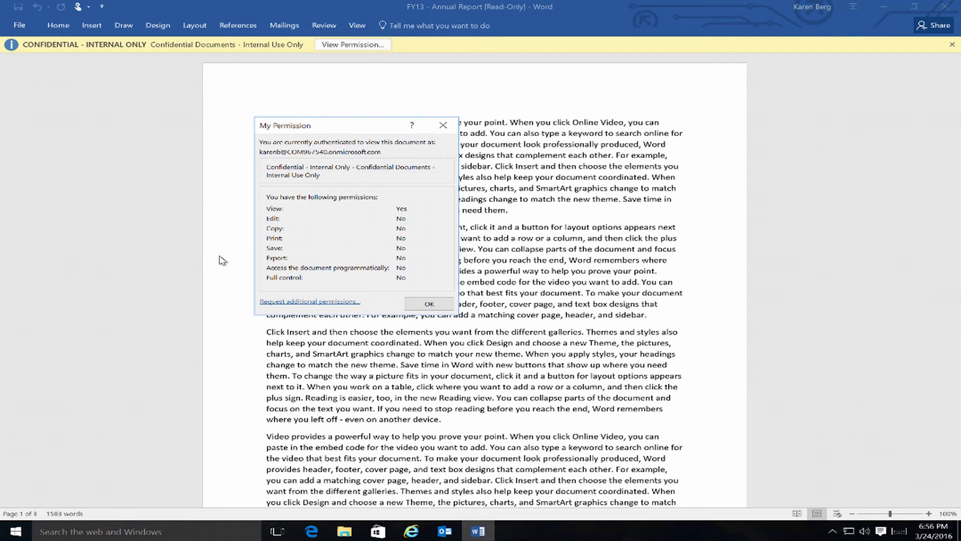
{"action": "mouse_move", "coordinate": [319, 229]}
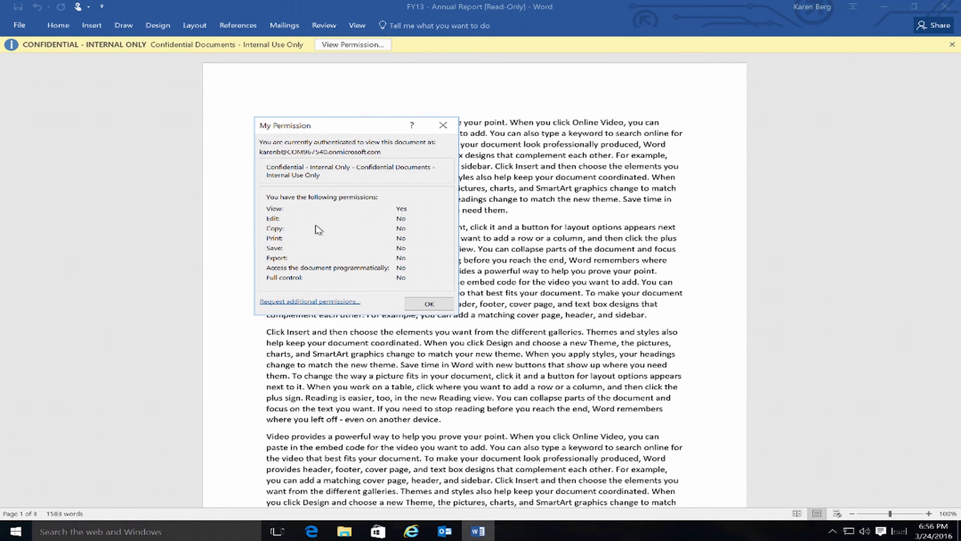
{"action": "mouse_move", "coordinate": [297, 261]}
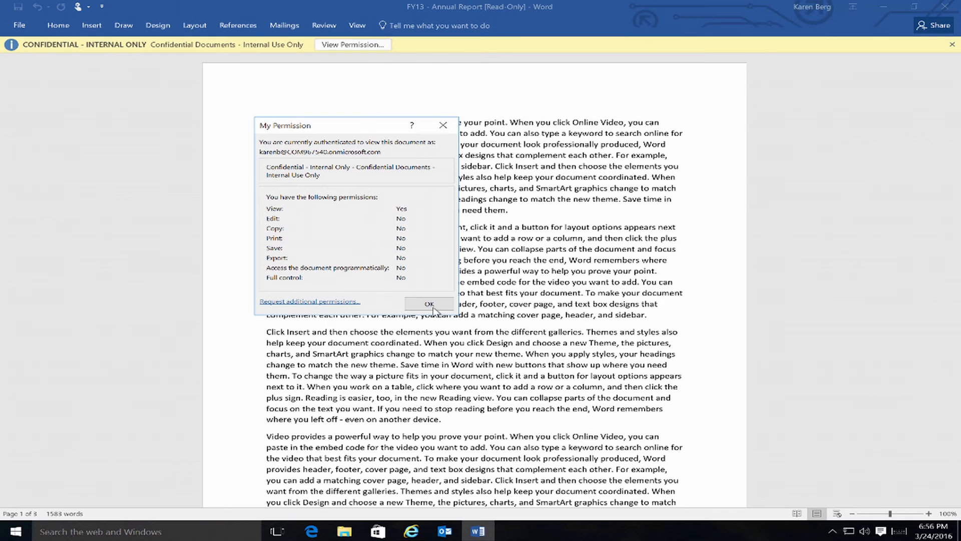
- Dismiss the permissions summary, test copying the report text, then reach the File backstage Export page
{"action": "left_click", "coordinate": [429, 303]}
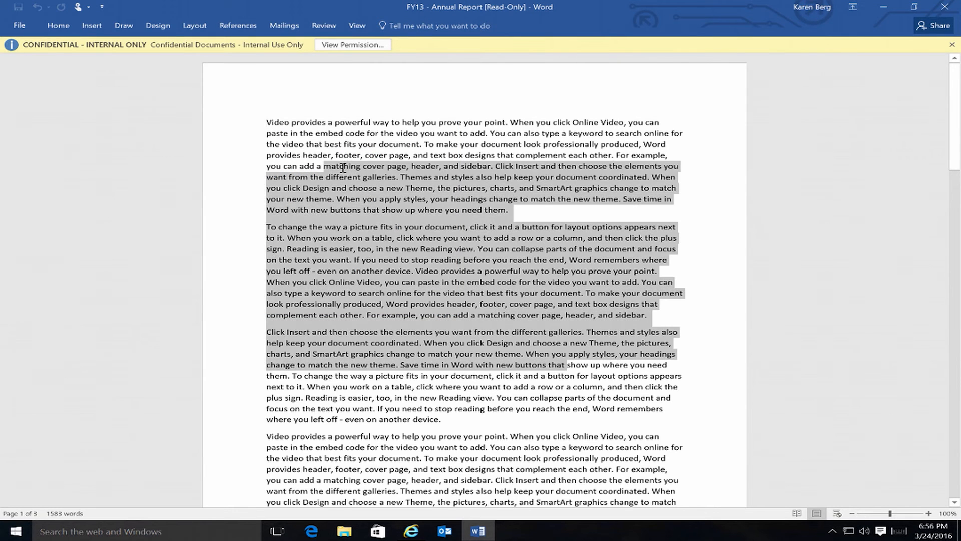
{"action": "right_click", "coordinate": [405, 225]}
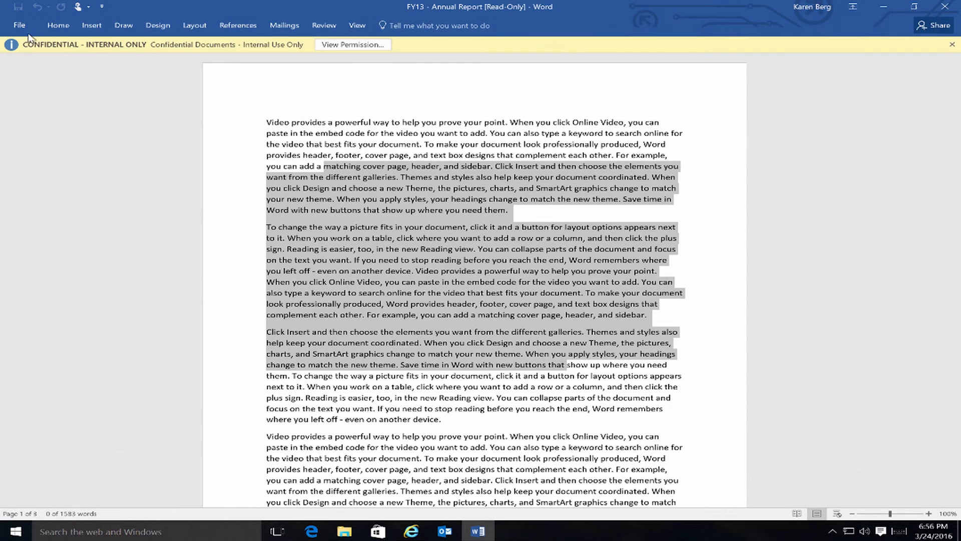
{"action": "left_click", "coordinate": [18, 25]}
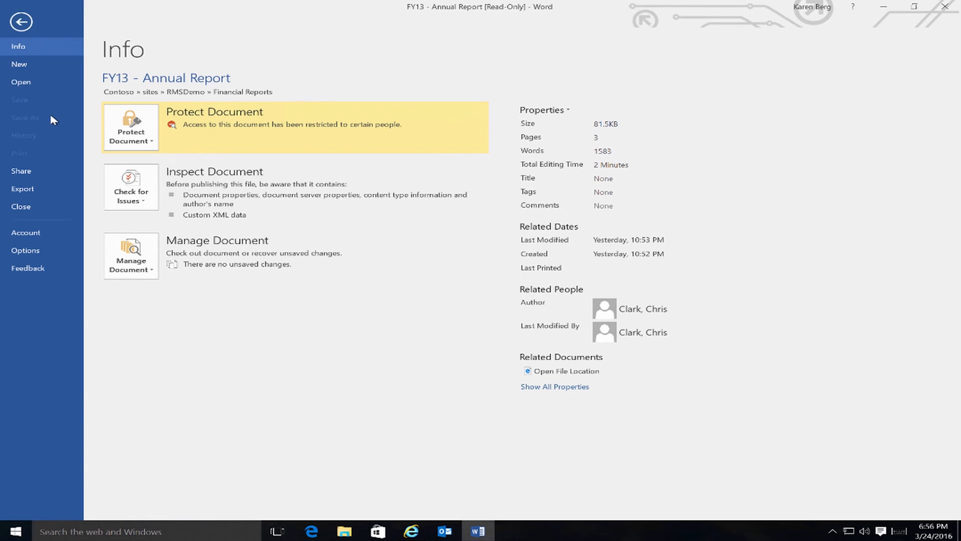
{"action": "mouse_move", "coordinate": [23, 189]}
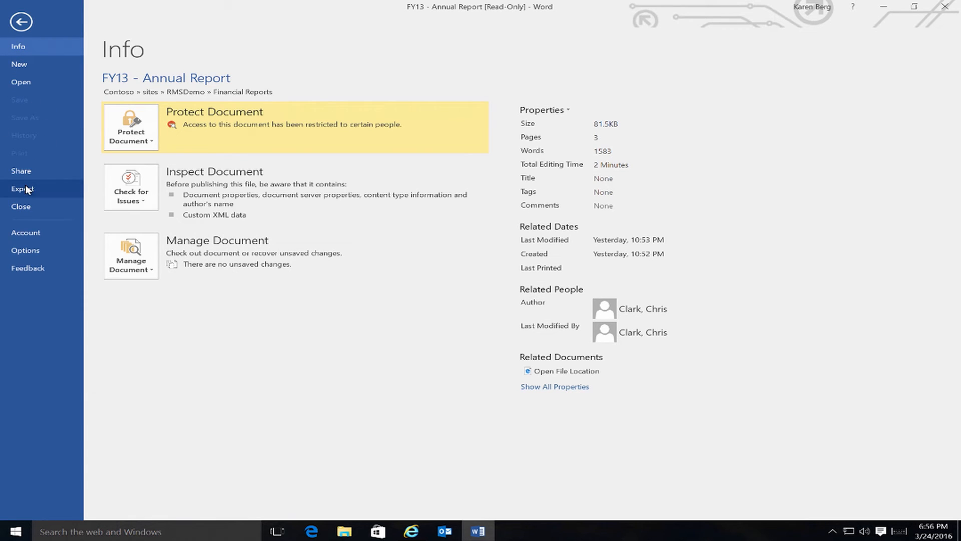
{"action": "left_click", "coordinate": [23, 188]}
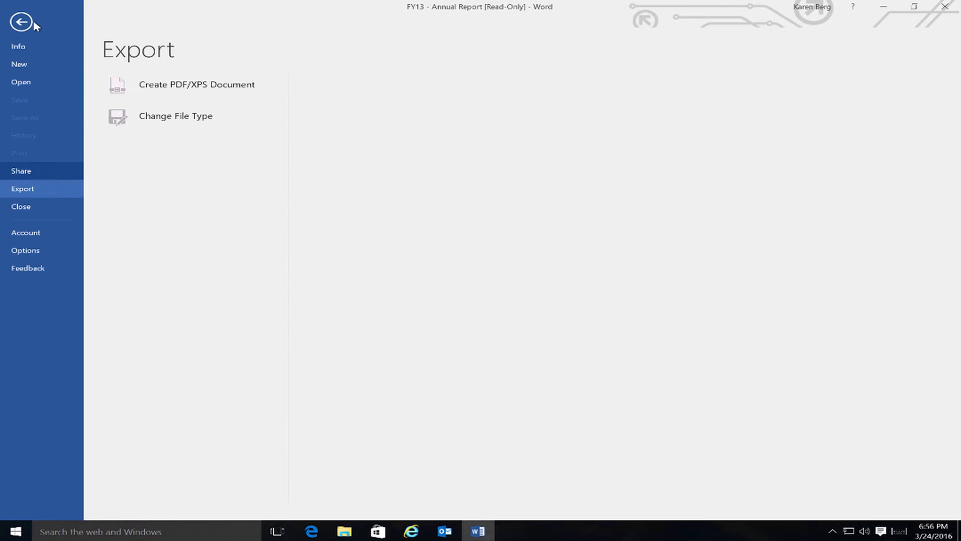
- Return from the Export backstage page to the read-only FY13 report document
{"action": "left_click", "coordinate": [21, 21]}
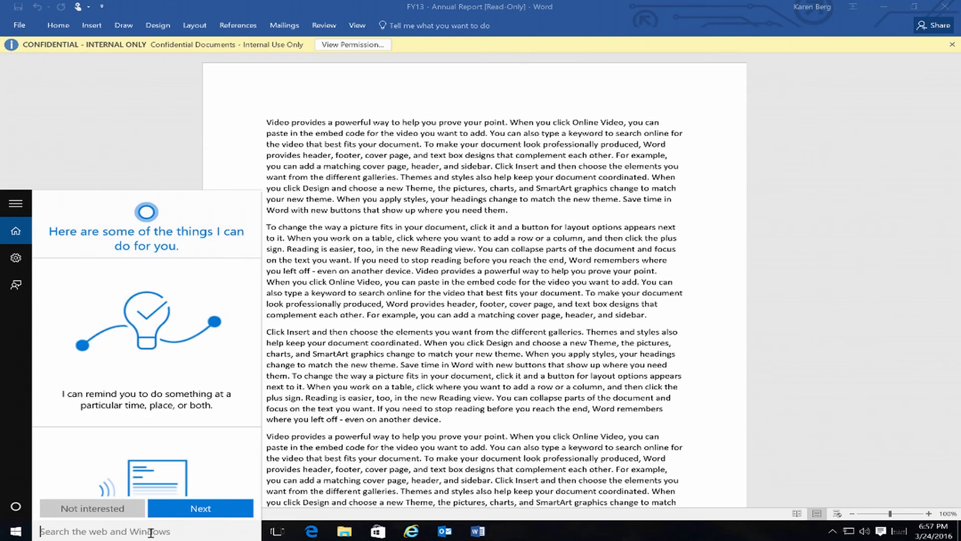
{"action": "type", "text": "snipping"}
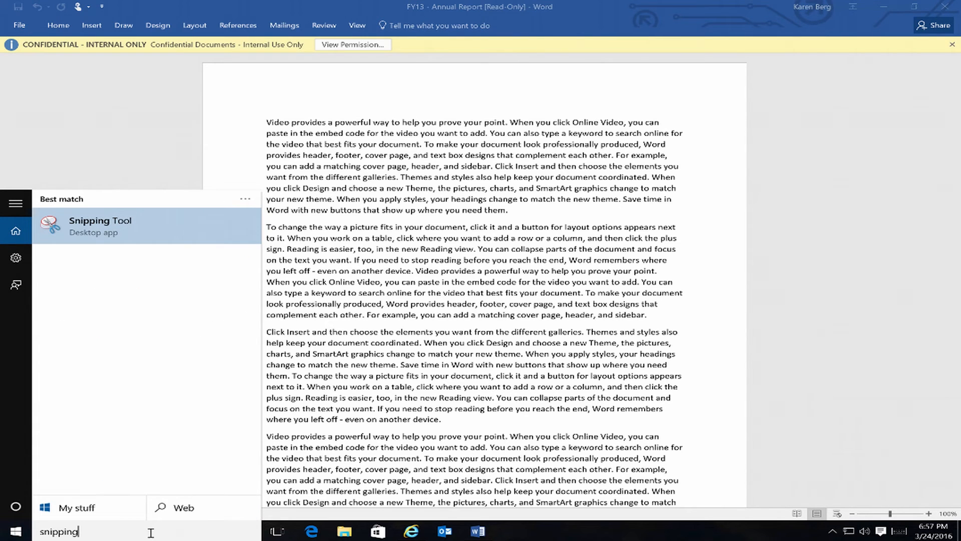
{"action": "left_click", "coordinate": [100, 225]}
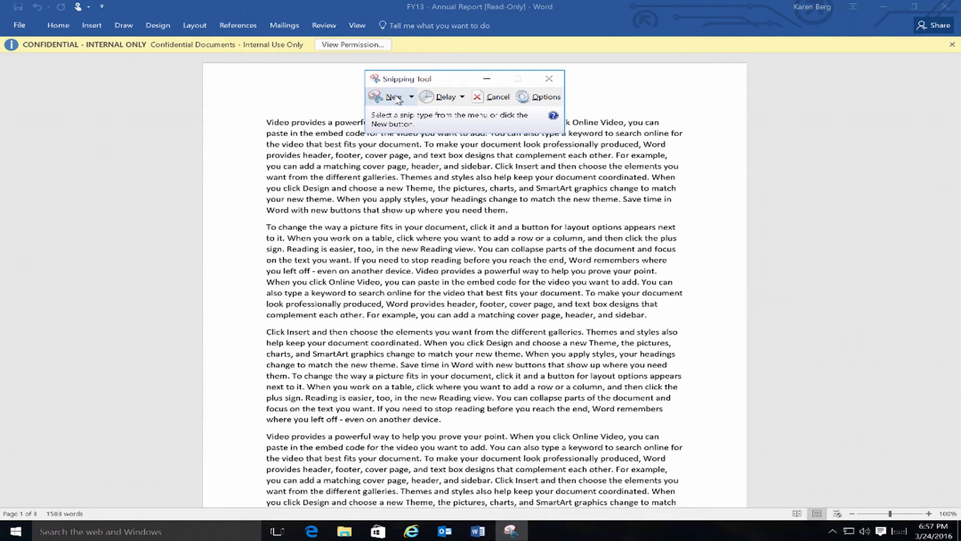
{"action": "left_click", "coordinate": [393, 97]}
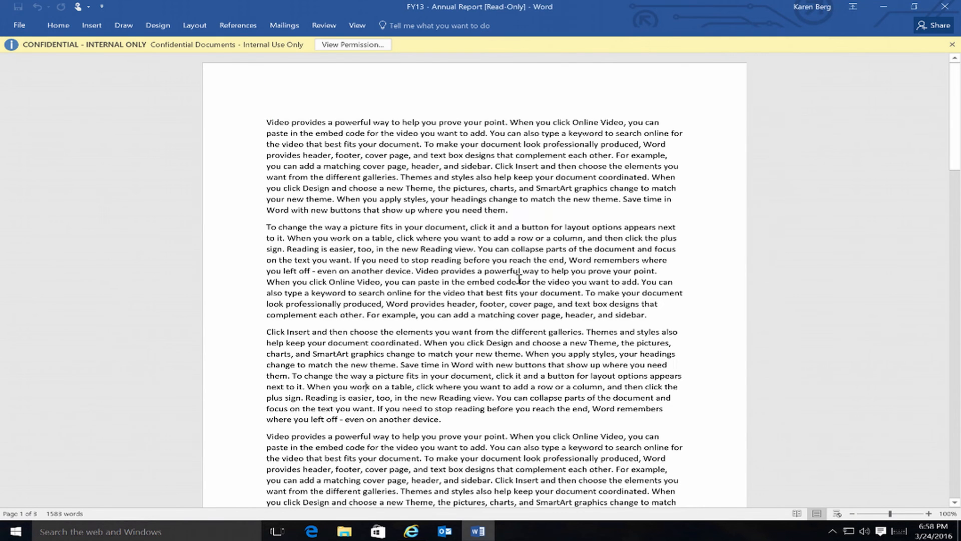
{"action": "mouse_move", "coordinate": [384, 150]}
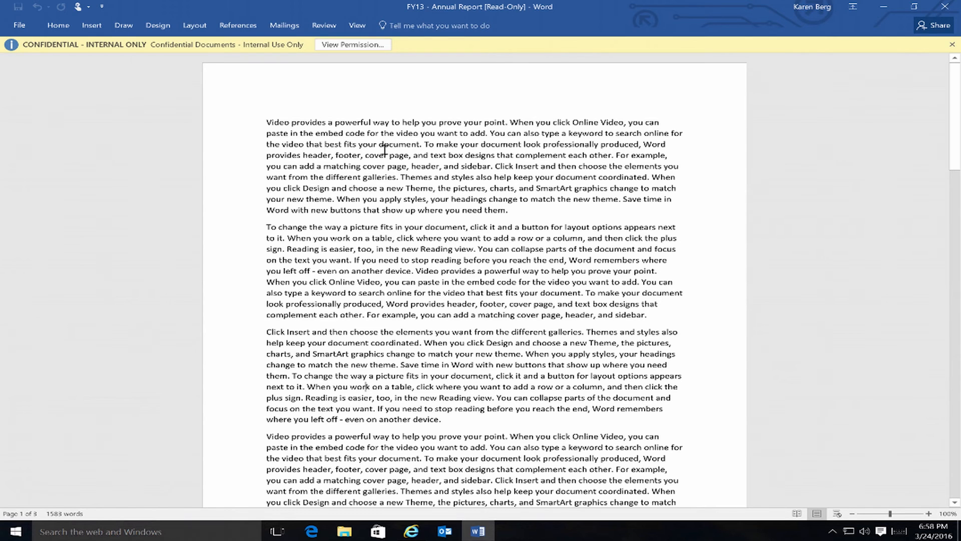
{"action": "mouse_move", "coordinate": [141, 179]}
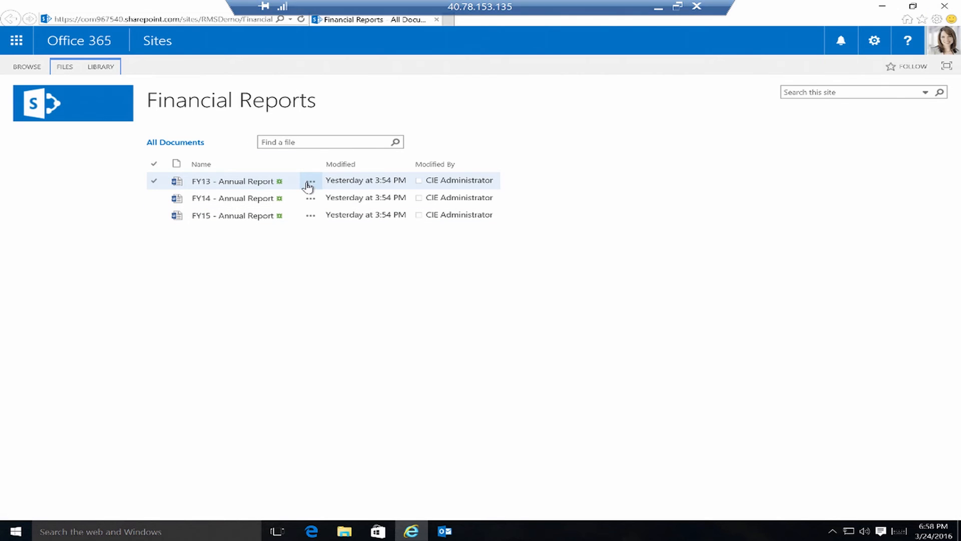
- Download FY13 - Annual Report, save it via the download bar and open it in Word
{"action": "left_click", "coordinate": [309, 181]}
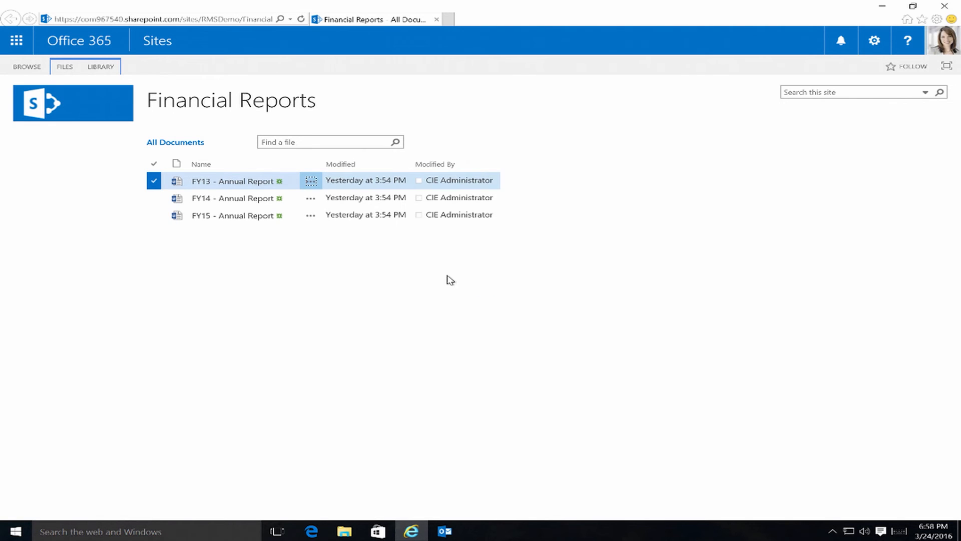
{"action": "mouse_move", "coordinate": [430, 287]}
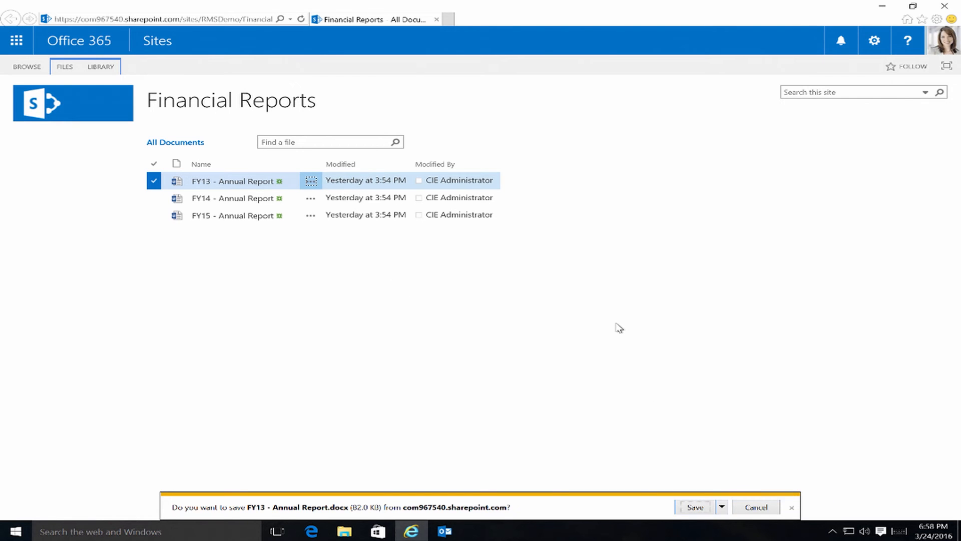
{"action": "left_click", "coordinate": [722, 506]}
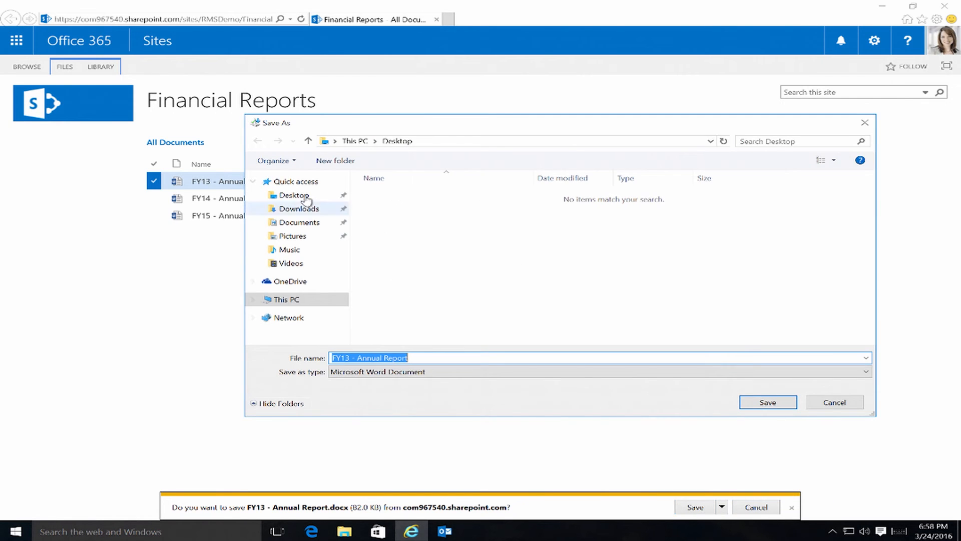
{"action": "left_click", "coordinate": [767, 402]}
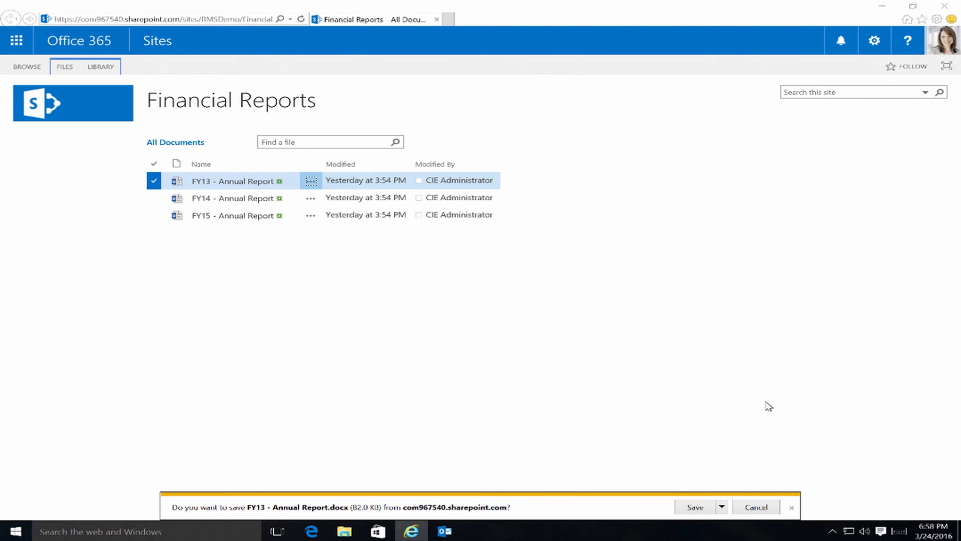
{"action": "left_click", "coordinate": [695, 507]}
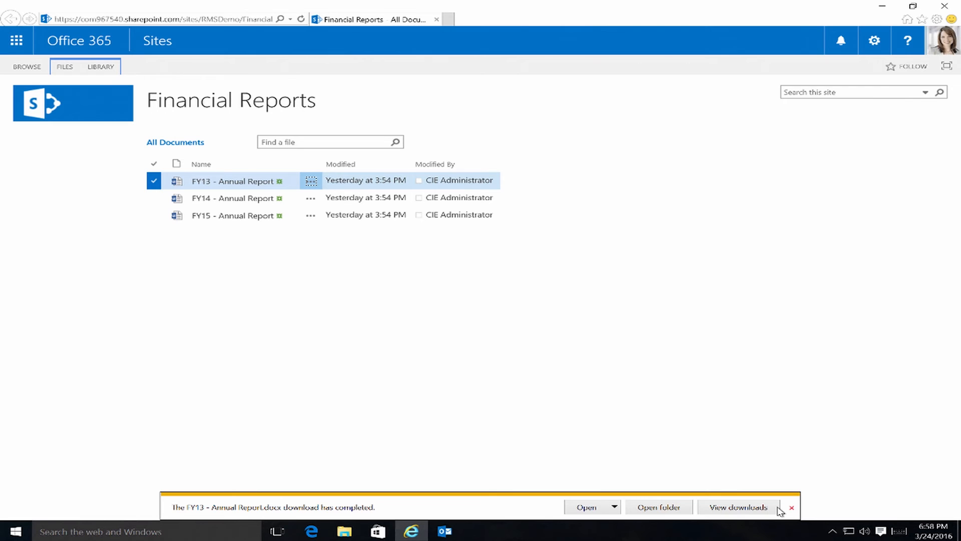
{"action": "left_click", "coordinate": [586, 507]}
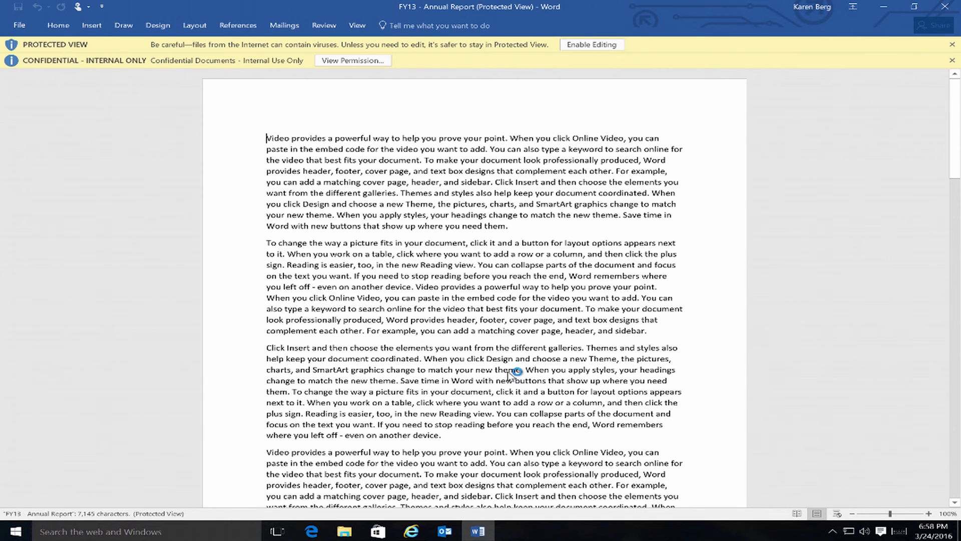
- View the downloaded report's My Permission dialog from the Confidential banner and dismiss it
{"action": "left_click", "coordinate": [352, 60]}
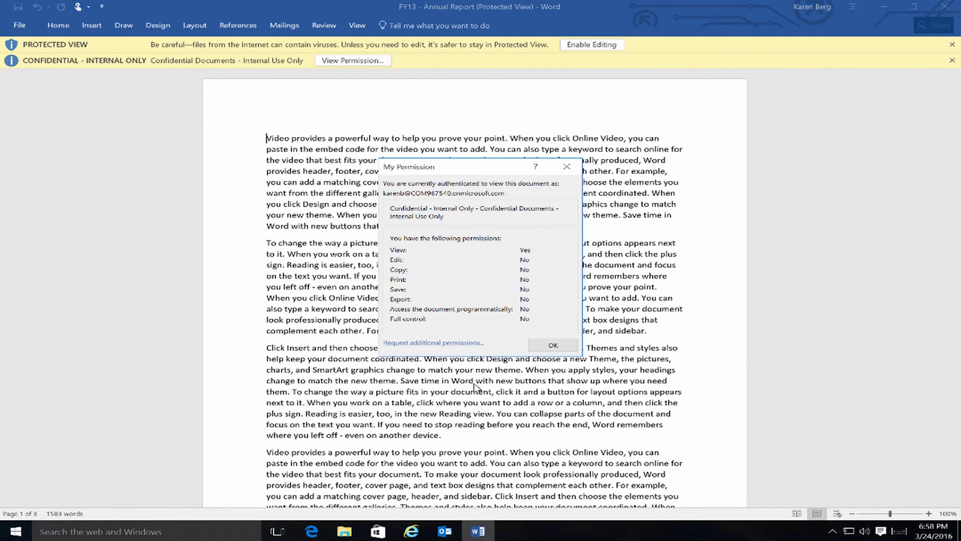
{"action": "mouse_move", "coordinate": [177, 178]}
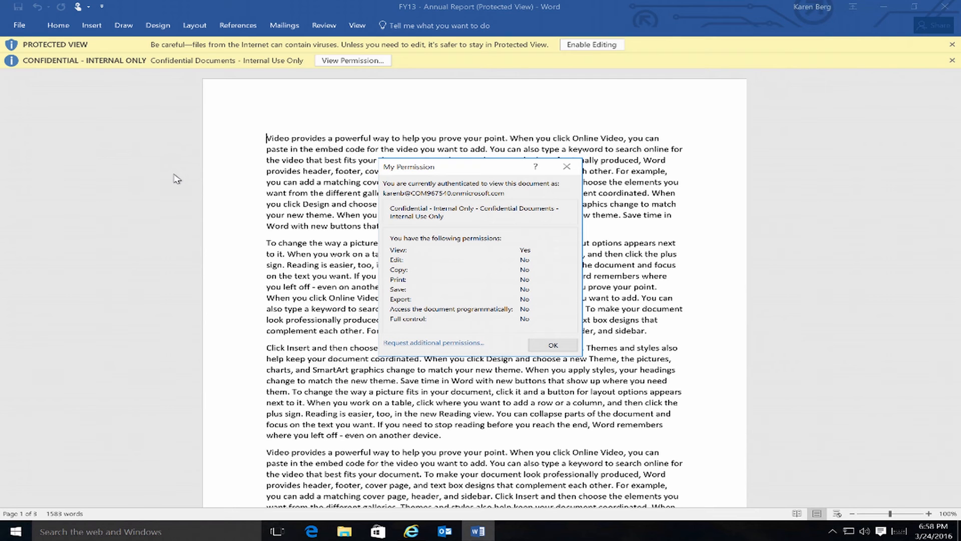
{"action": "mouse_move", "coordinate": [405, 252]}
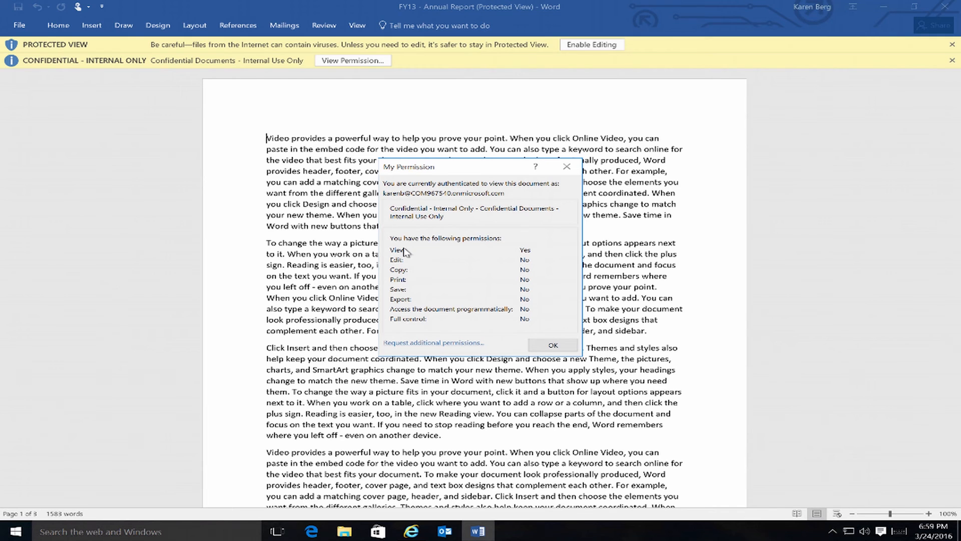
{"action": "left_click", "coordinate": [551, 345]}
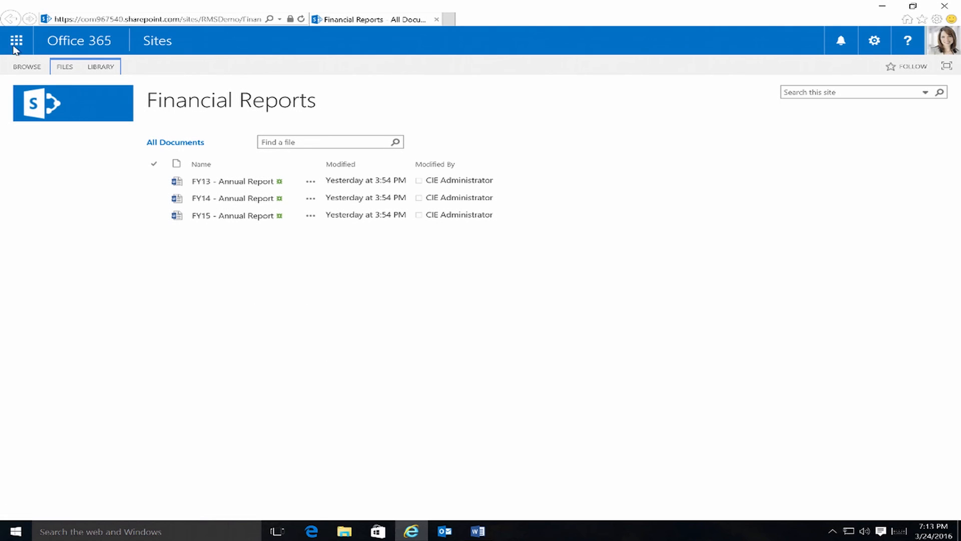
- Go to OneDrive from the Office 365 app launcher
{"action": "left_click", "coordinate": [16, 40]}
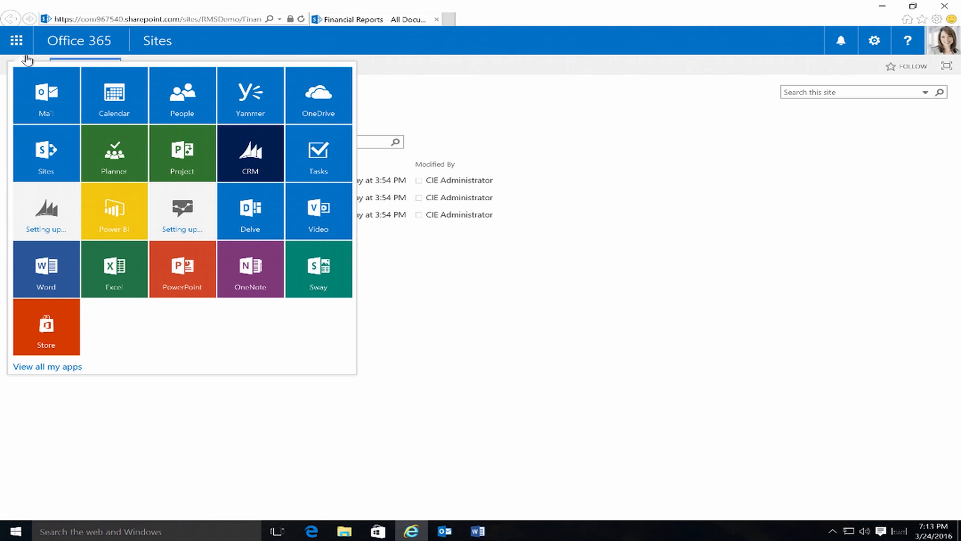
{"action": "left_click", "coordinate": [16, 40]}
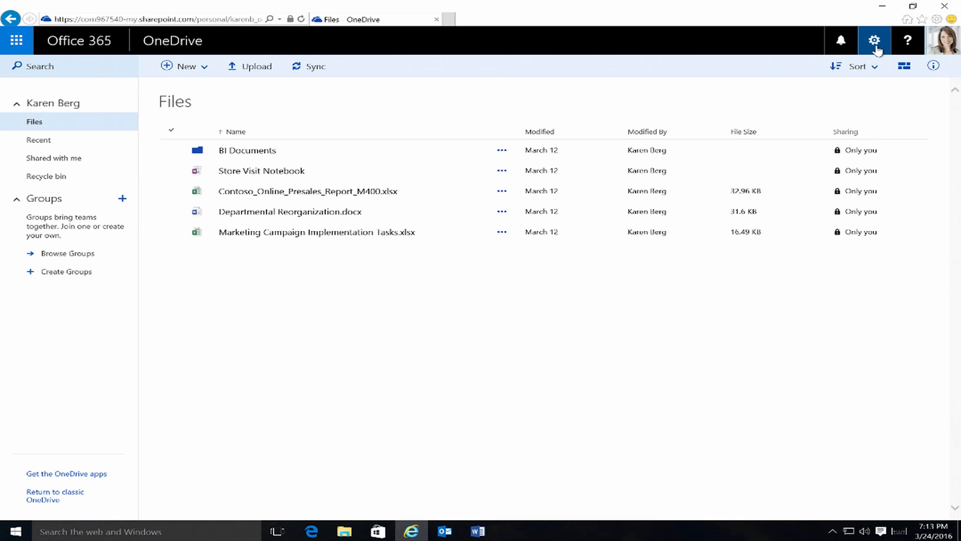
- Reach Site contents via the gear settings search for 'site content'
{"action": "left_click", "coordinate": [875, 40]}
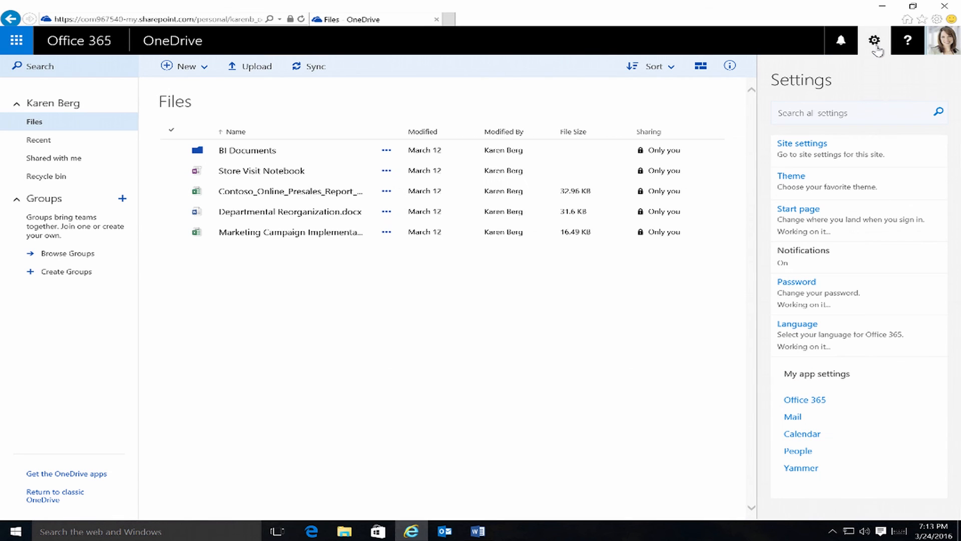
{"action": "mouse_move", "coordinate": [818, 116]}
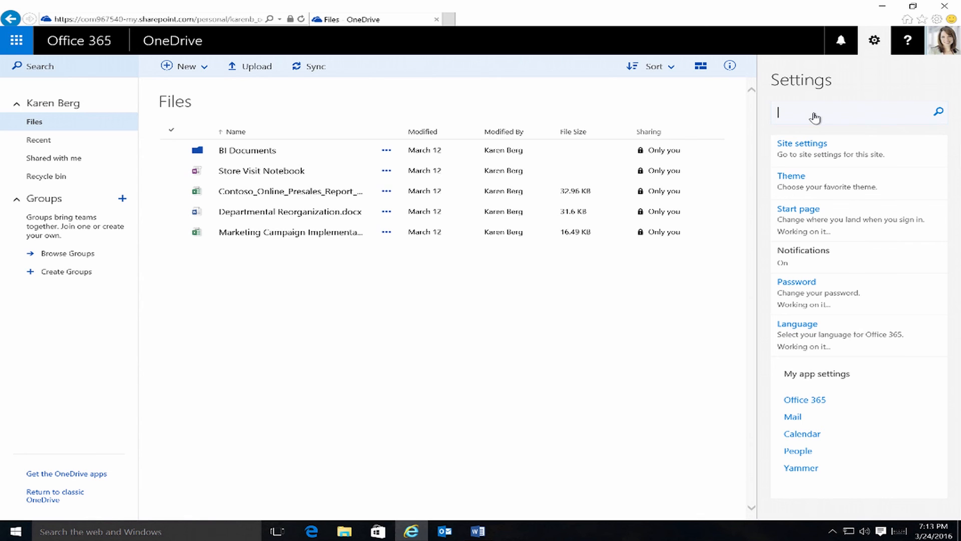
{"action": "type", "text": "site content"}
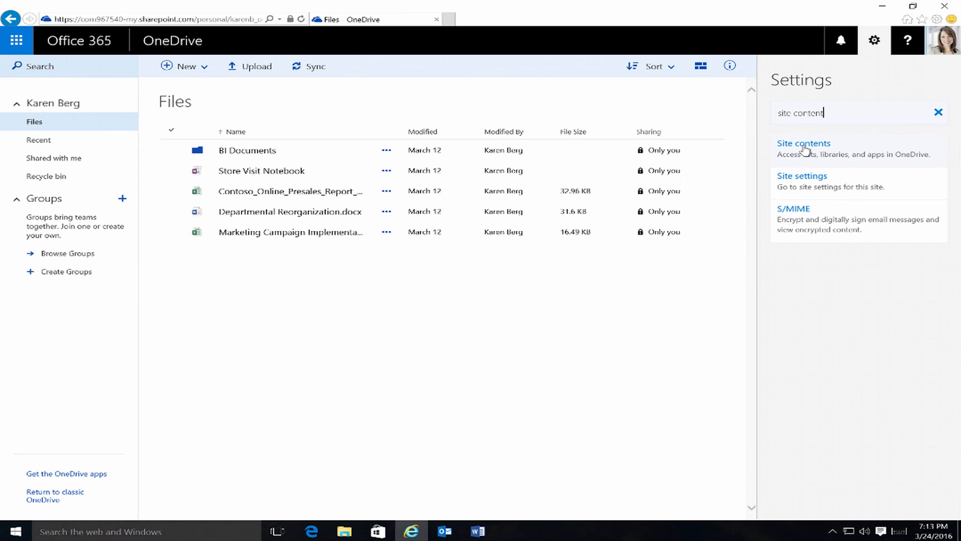
{"action": "left_click", "coordinate": [804, 143]}
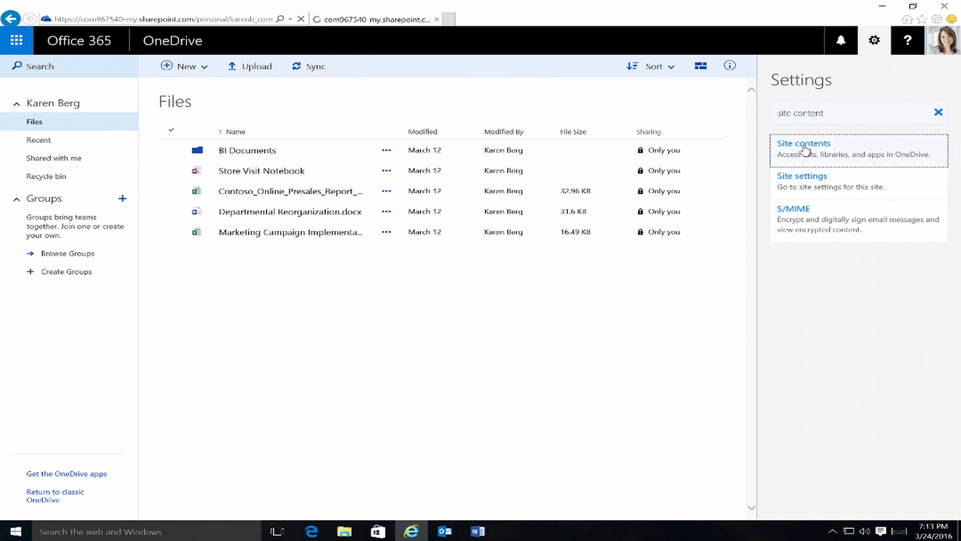
{"action": "left_click", "coordinate": [804, 143]}
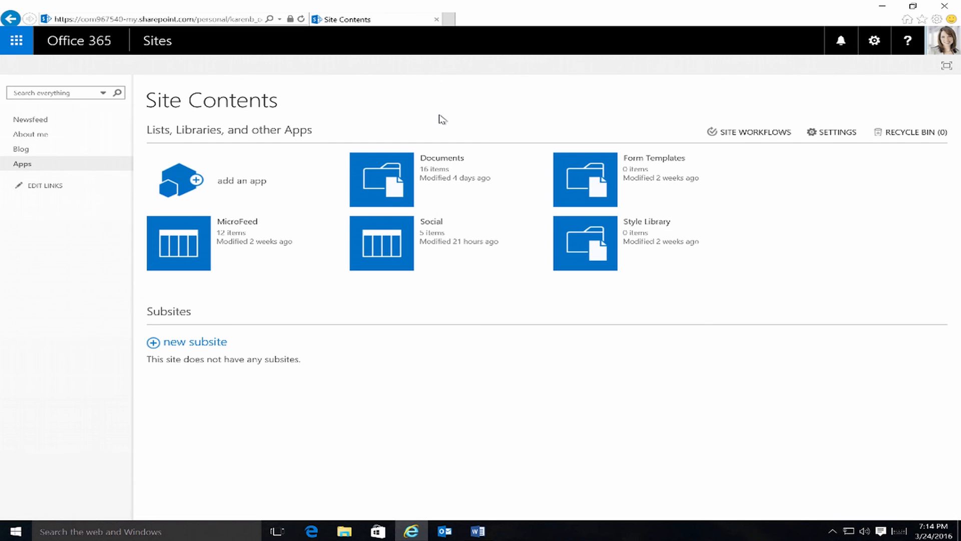
{"action": "mouse_move", "coordinate": [508, 363]}
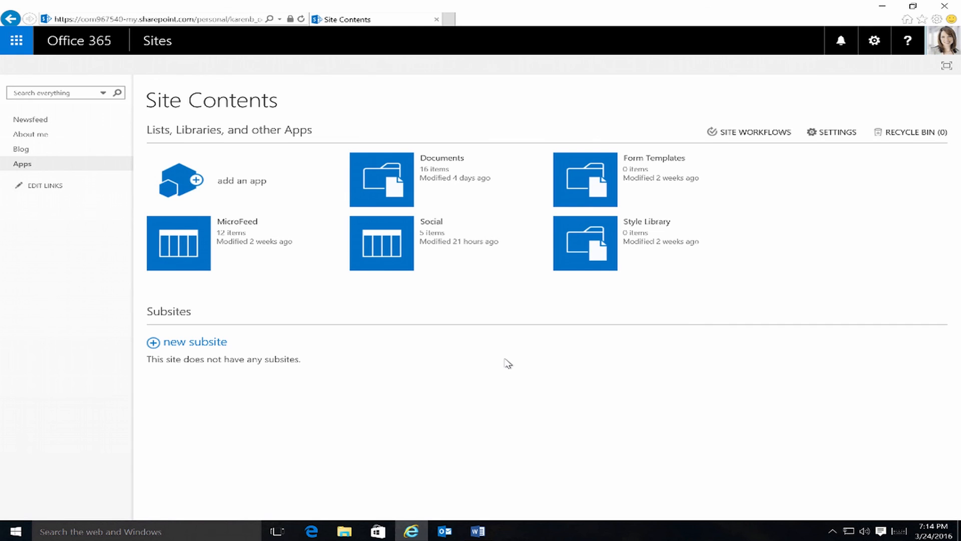
{"action": "mouse_move", "coordinate": [442, 168]}
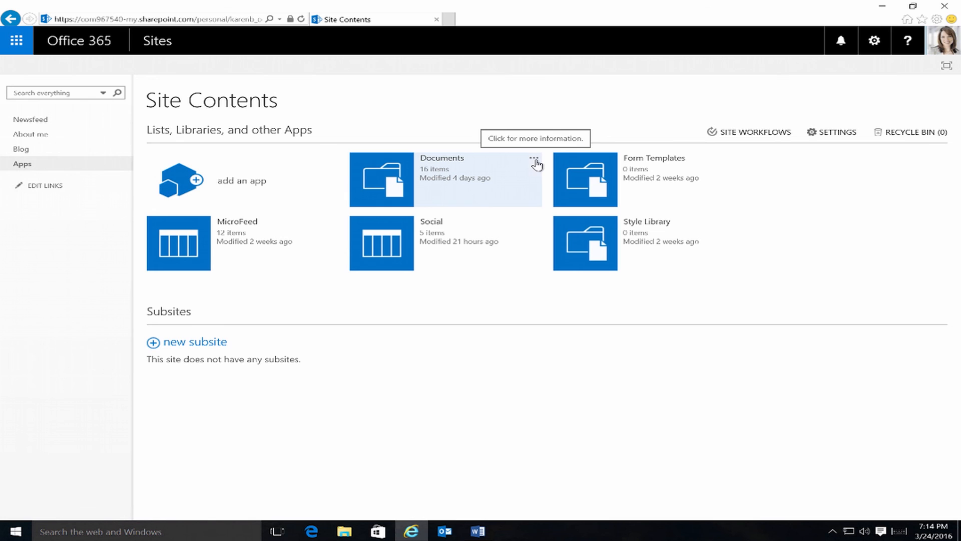
- Choose SETTINGS from the Documents tile's '...' menu
{"action": "left_click", "coordinate": [534, 160]}
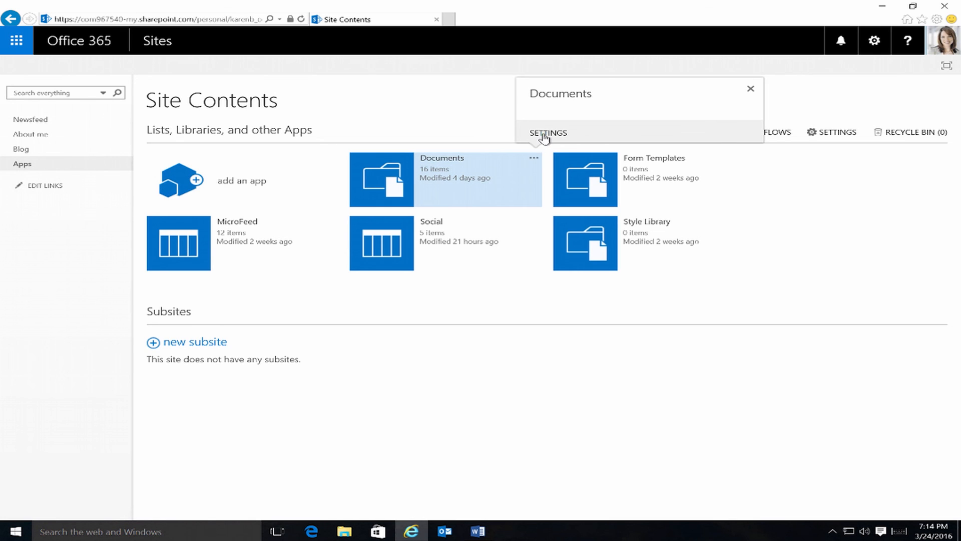
{"action": "left_click", "coordinate": [548, 133]}
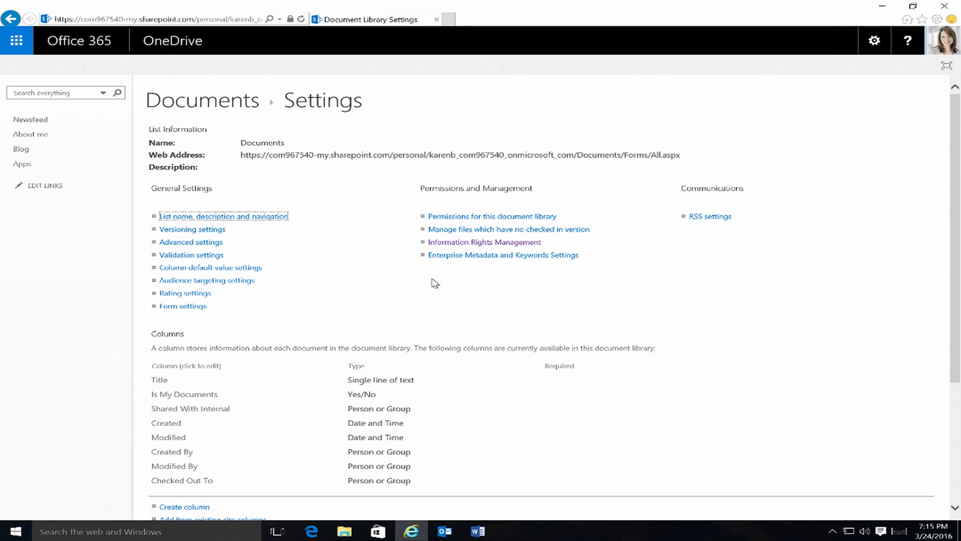
- Go to Information Rights Management under Permissions and Management for Documents
{"action": "left_click", "coordinate": [874, 40]}
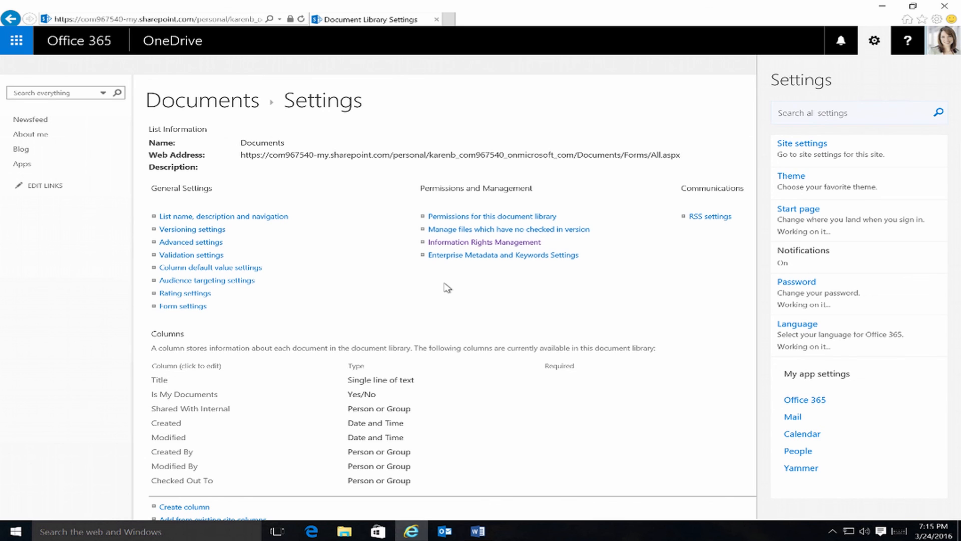
{"action": "mouse_move", "coordinate": [458, 299]}
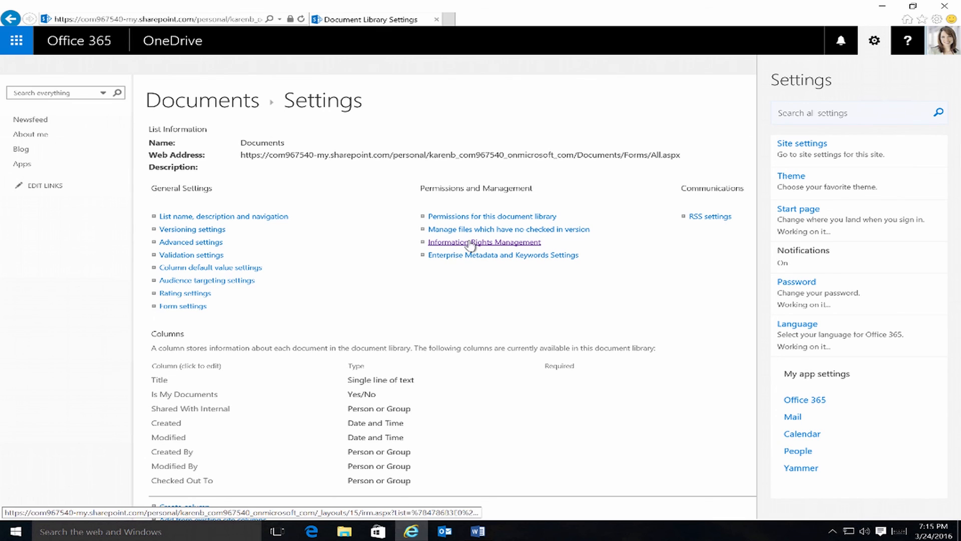
{"action": "left_click", "coordinate": [484, 241]}
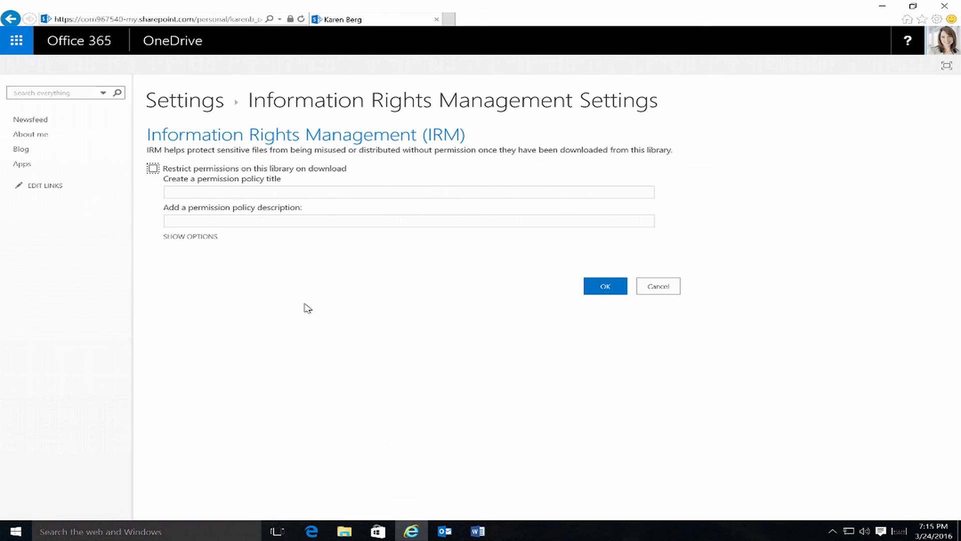
{"action": "left_click", "coordinate": [874, 41]}
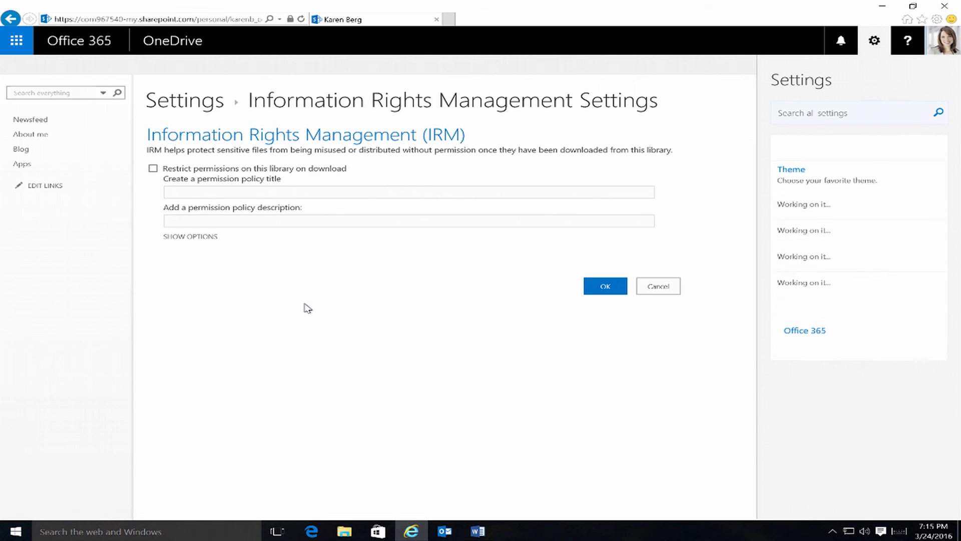